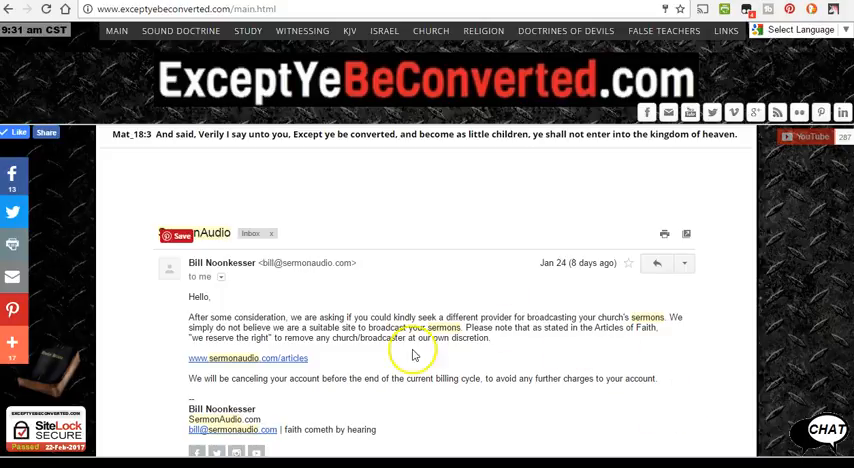
pyautogui.moveTo(452, 344)
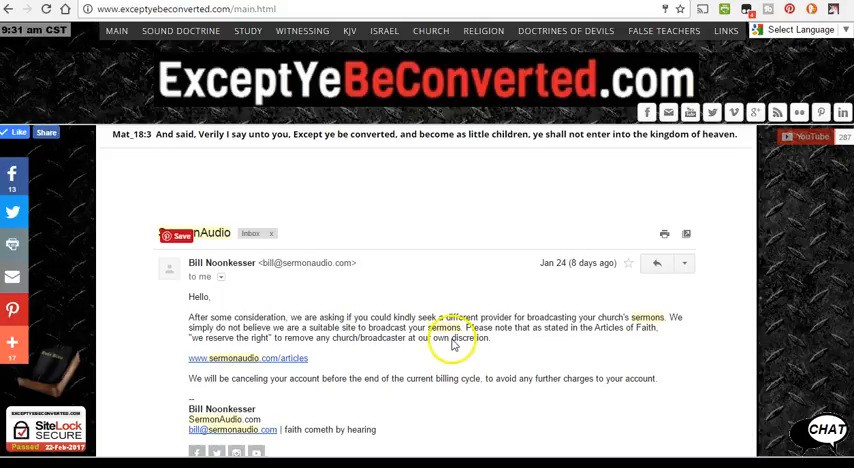
# Step: Browse across the top navigation menus of ExceptYeBeConverted.com
pyautogui.scroll(3)
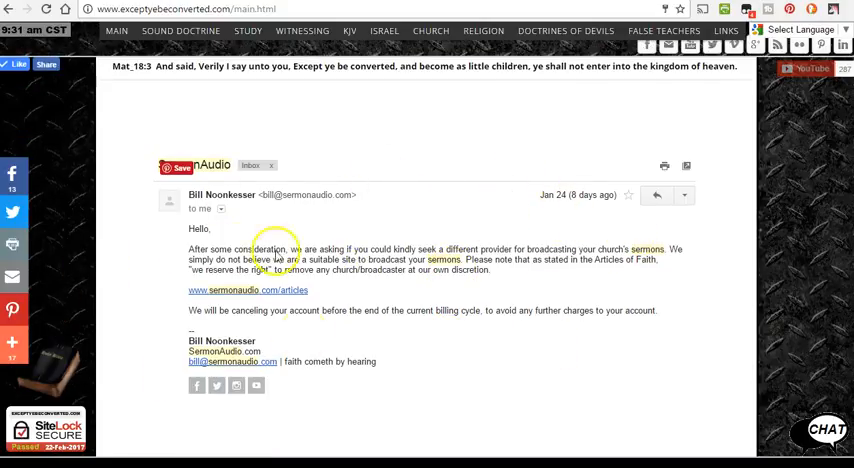
pyautogui.moveTo(474, 196)
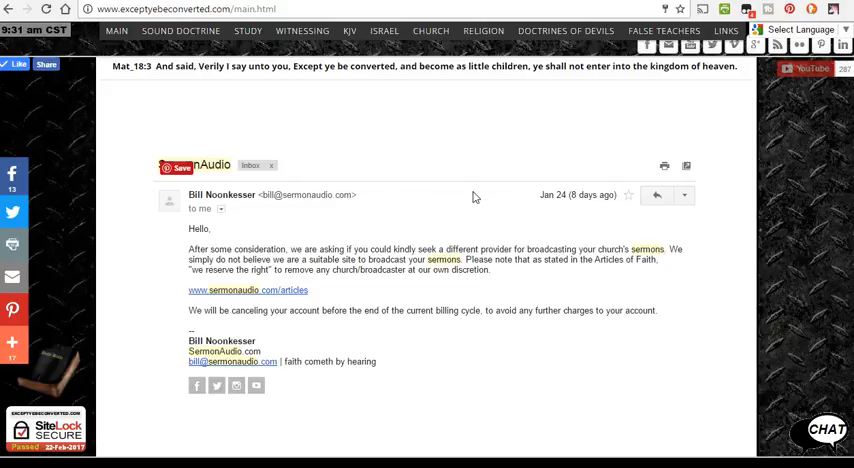
pyautogui.moveTo(540, 284)
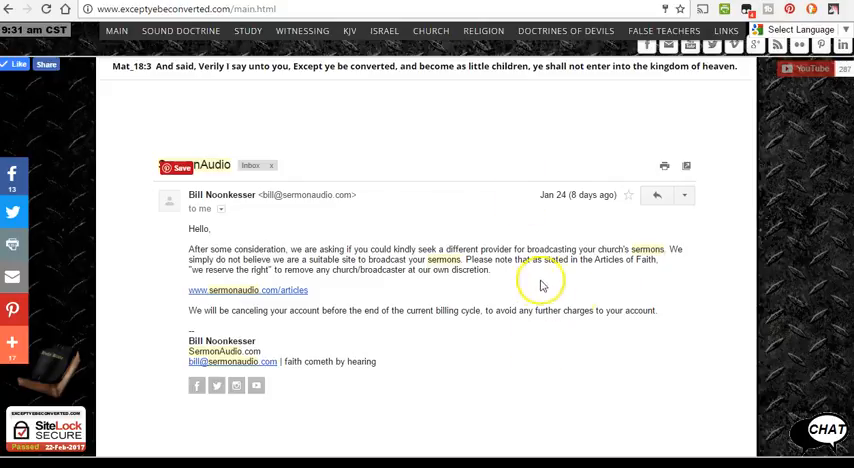
pyautogui.moveTo(146, 386)
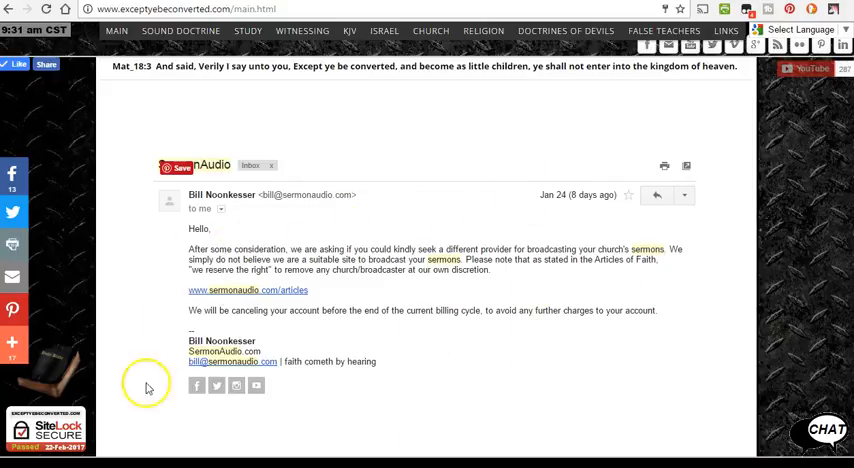
pyautogui.moveTo(408, 374)
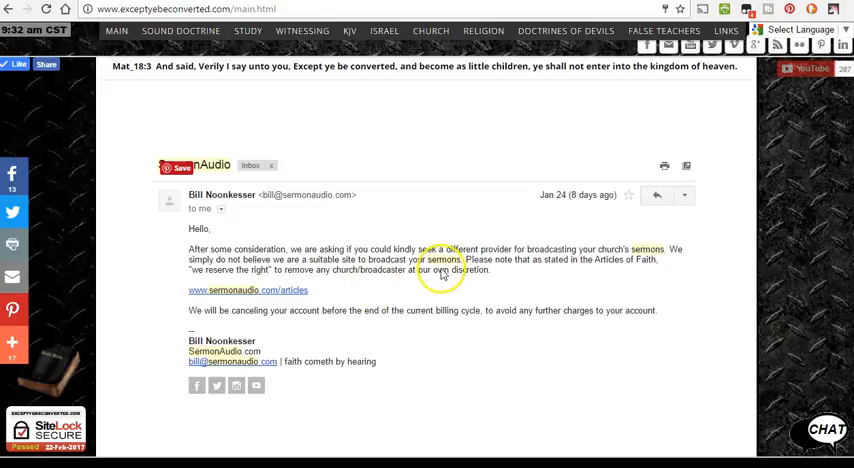
pyautogui.moveTo(244, 260)
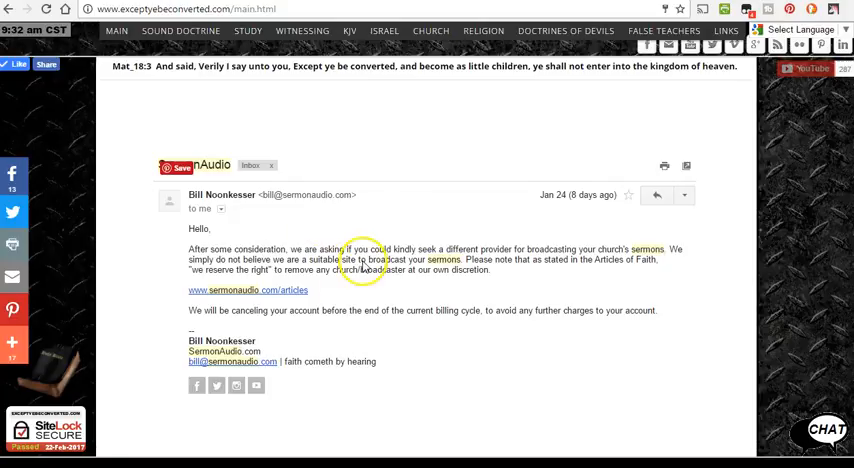
pyautogui.moveTo(424, 196)
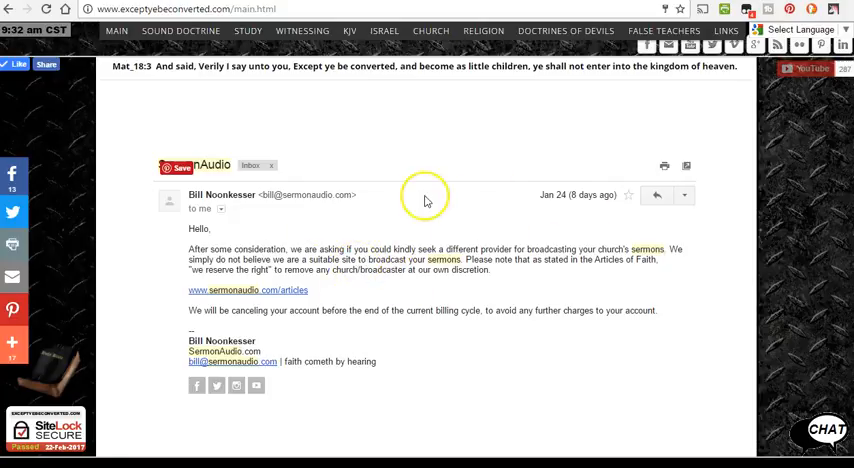
pyautogui.moveTo(490, 200)
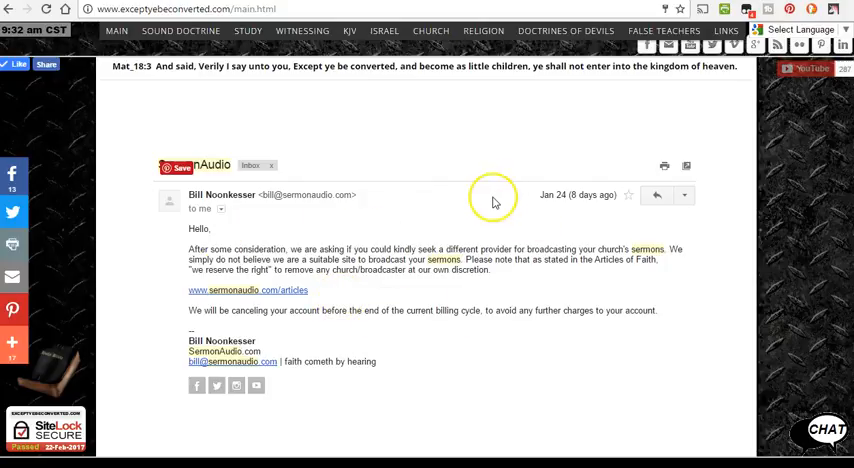
pyautogui.scroll(3)
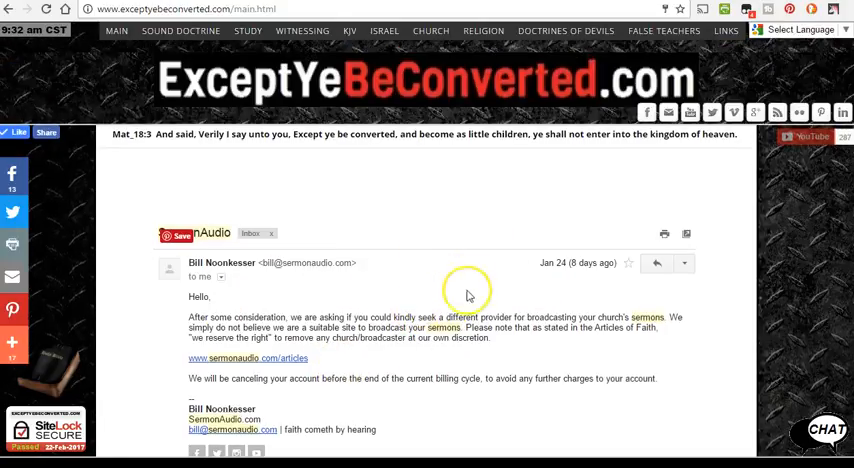
pyautogui.moveTo(528, 288)
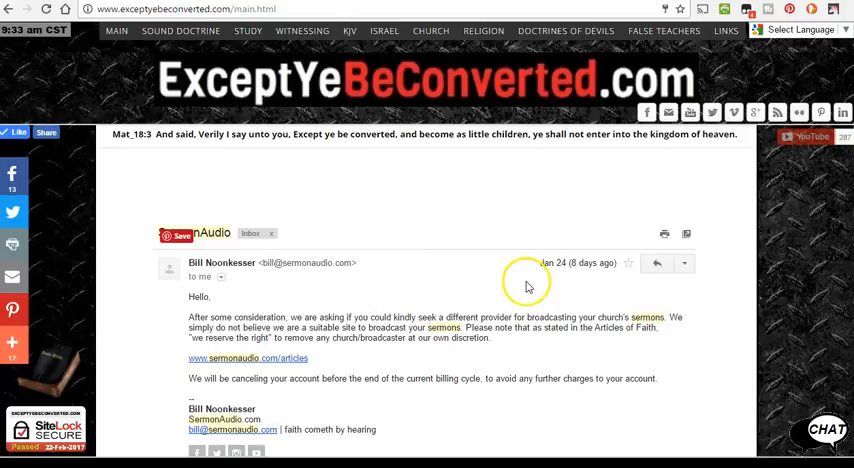
pyautogui.moveTo(408, 378)
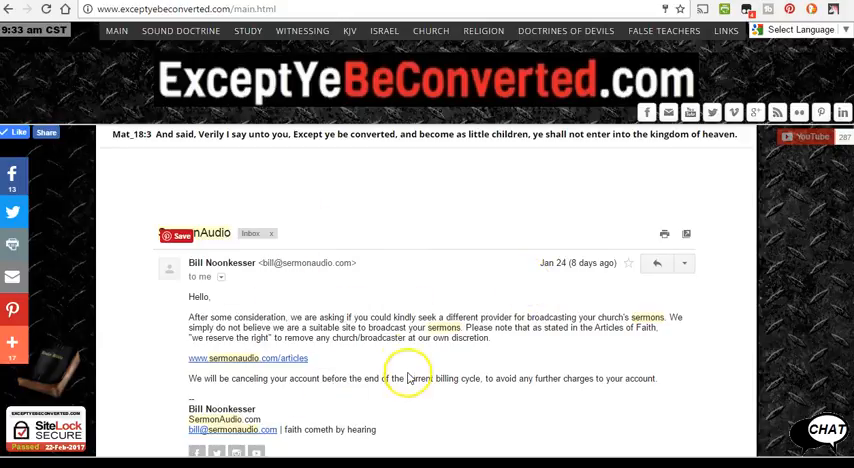
pyautogui.moveTo(376, 258)
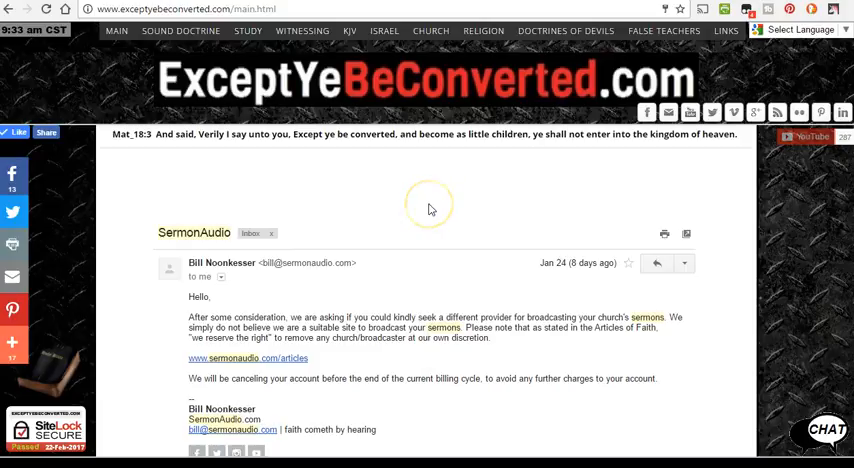
pyautogui.moveTo(230, 168)
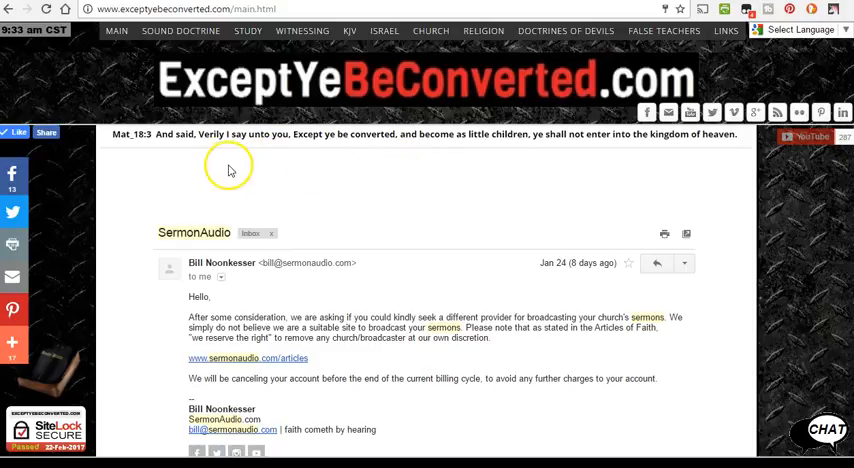
pyautogui.moveTo(148, 140)
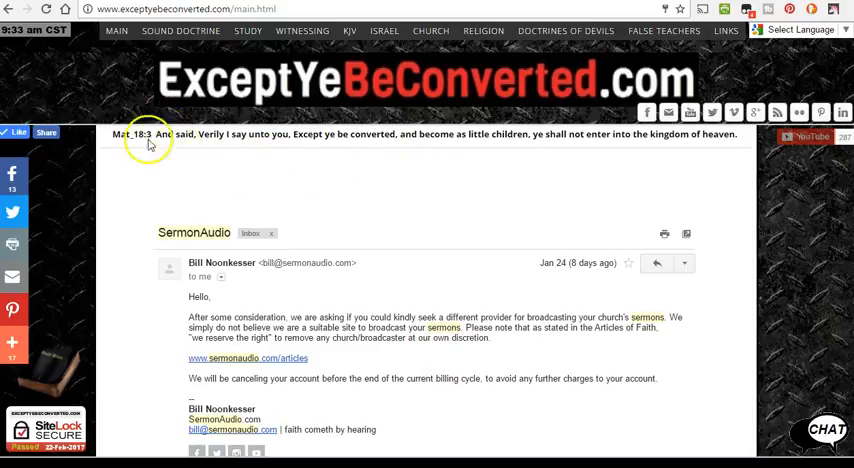
pyautogui.moveTo(264, 288)
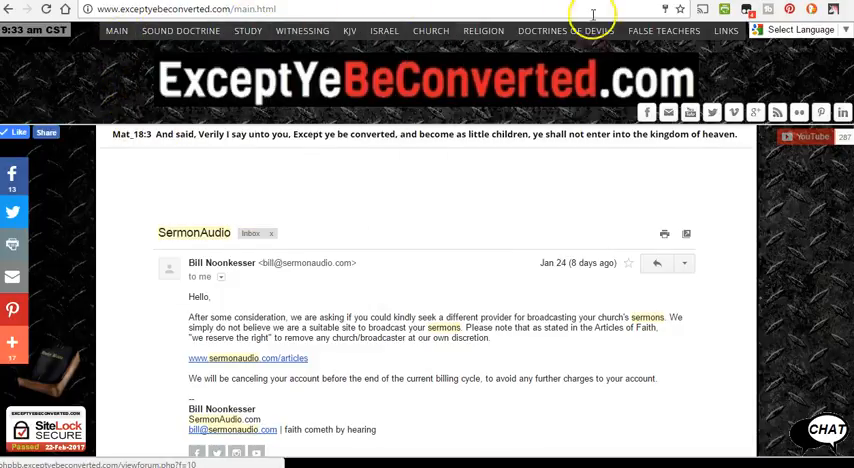
pyautogui.moveTo(142, 44)
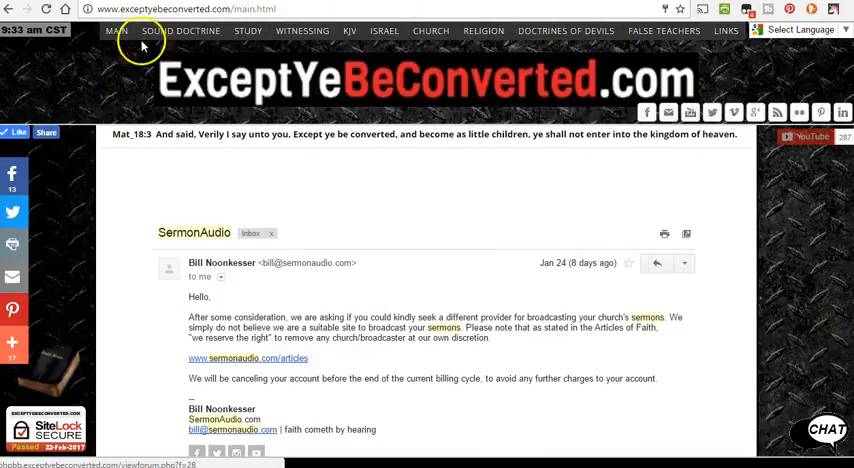
pyautogui.click(664, 30)
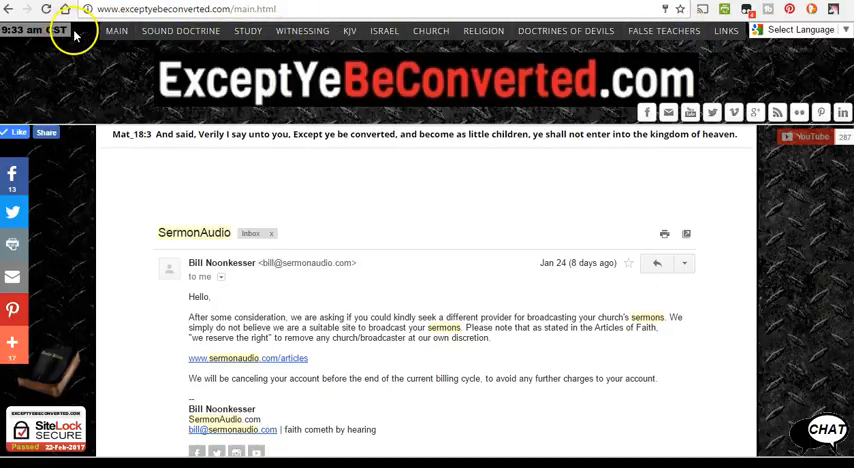
pyautogui.click(384, 30)
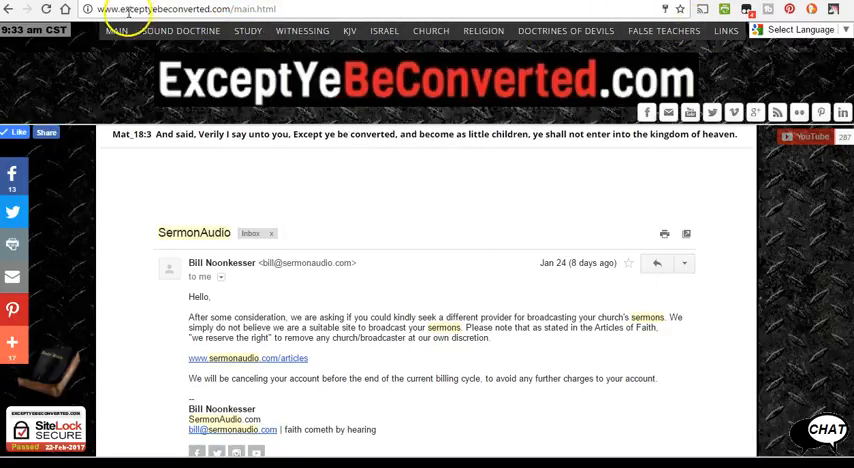
pyautogui.moveTo(98, 22)
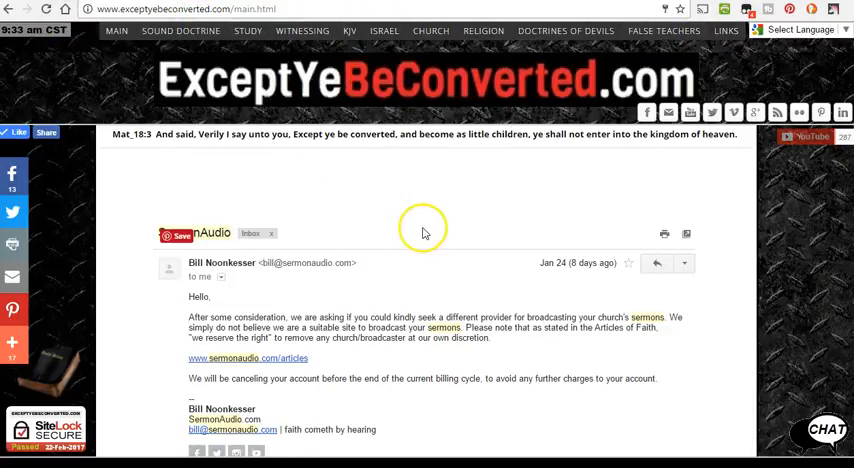
pyautogui.moveTo(422, 232)
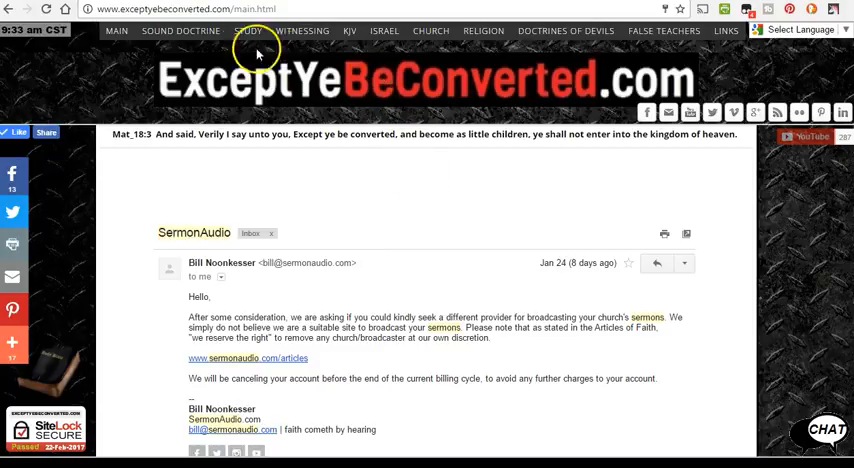
# Step: Show the Sound Doctrine menu and its Jesus Christ list of study topics
pyautogui.click(180, 30)
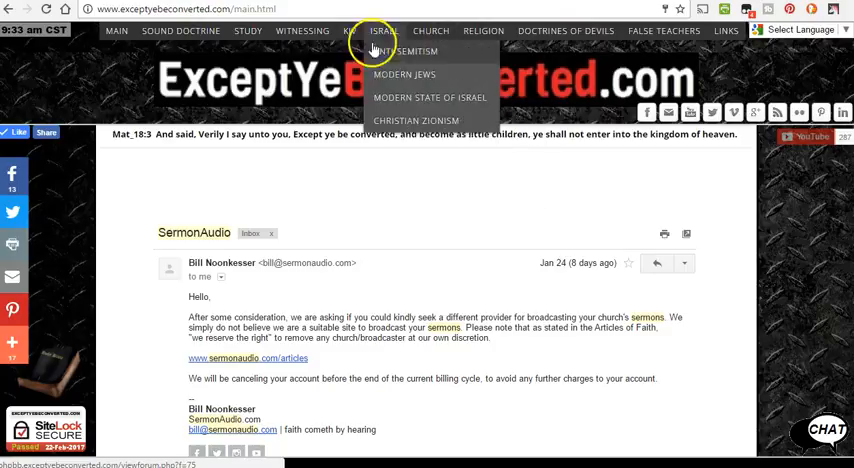
pyautogui.click(180, 30)
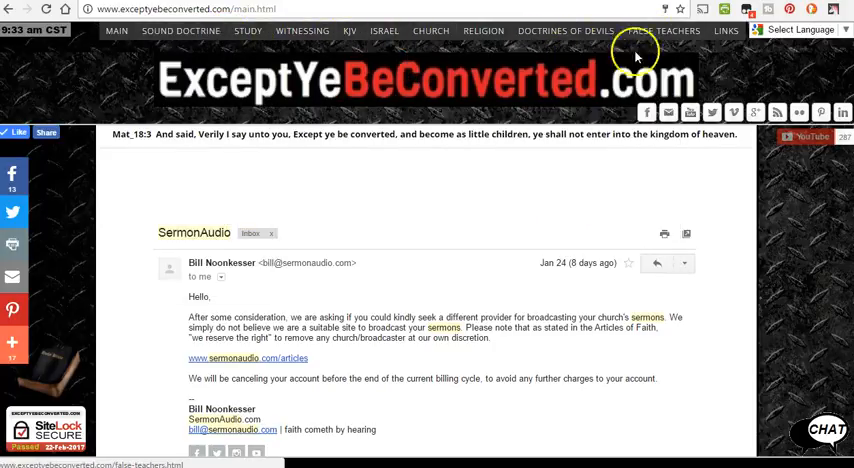
pyautogui.click(248, 30)
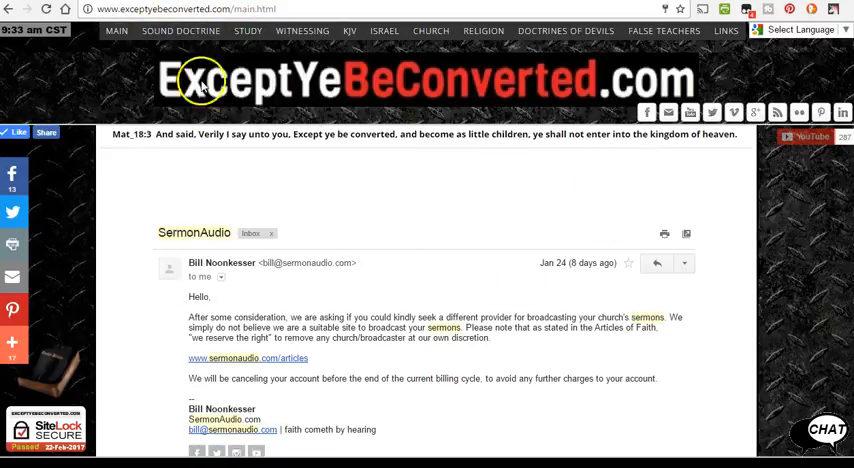
pyautogui.moveTo(136, 50)
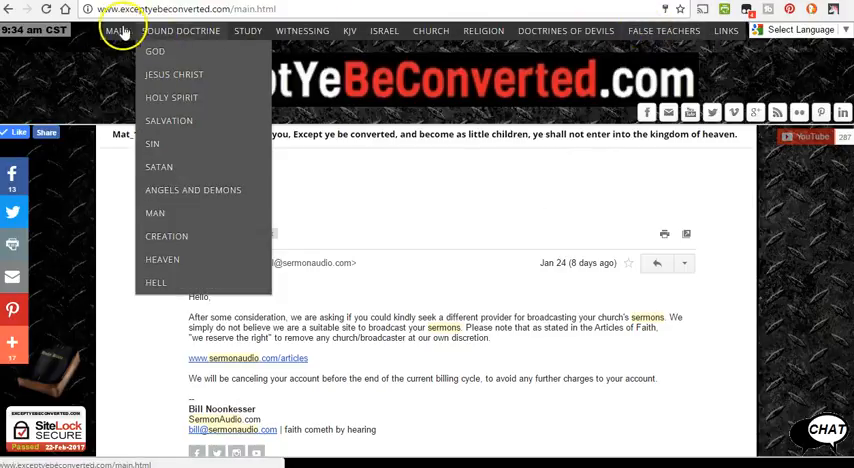
pyautogui.moveTo(174, 74)
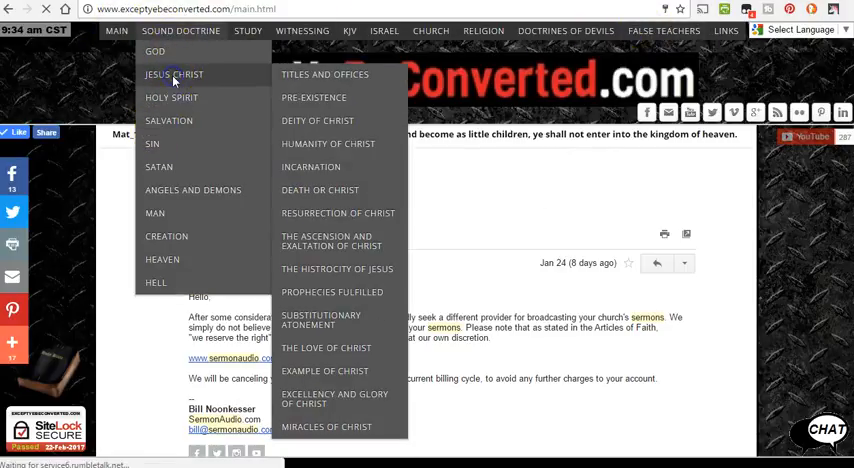
# Step: Go into the Jesus Christ forum and look down through its doctrinal topic list
pyautogui.click(174, 74)
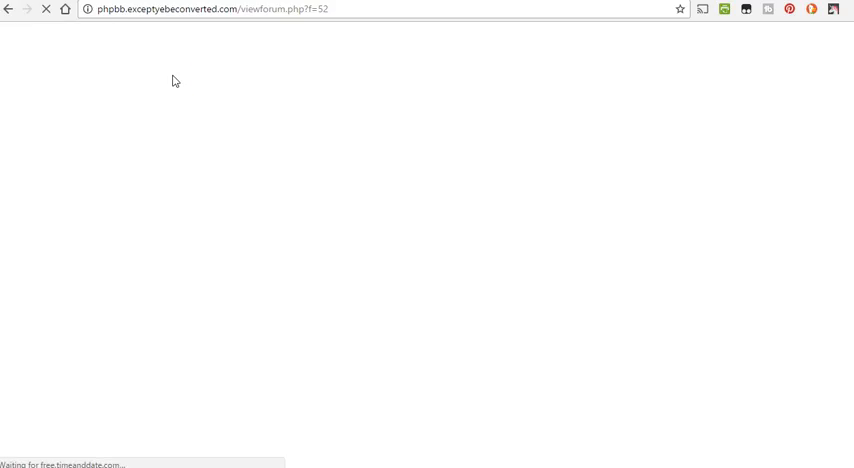
pyautogui.moveTo(168, 80)
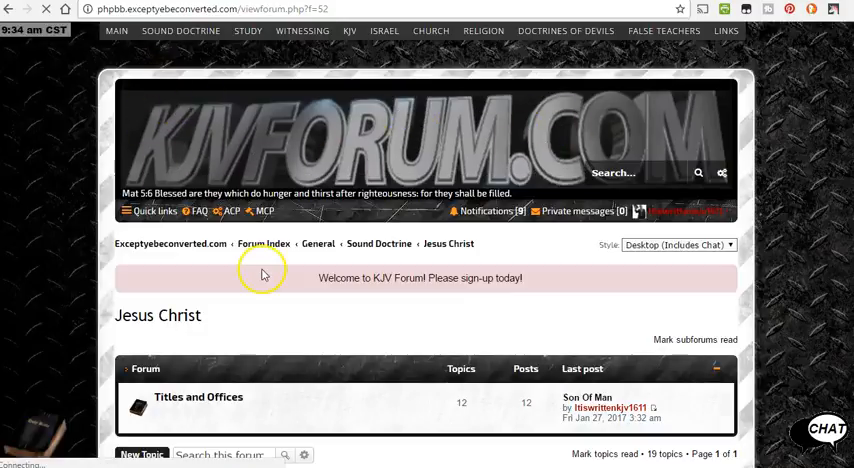
pyautogui.scroll(-3)
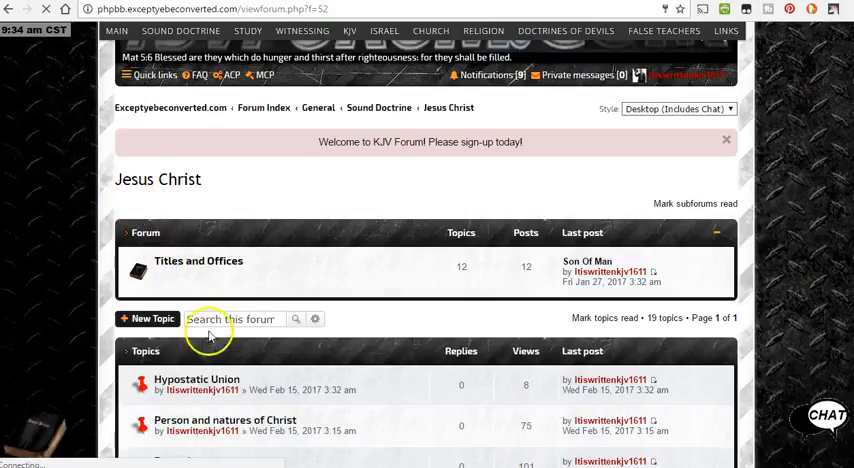
pyautogui.scroll(-3)
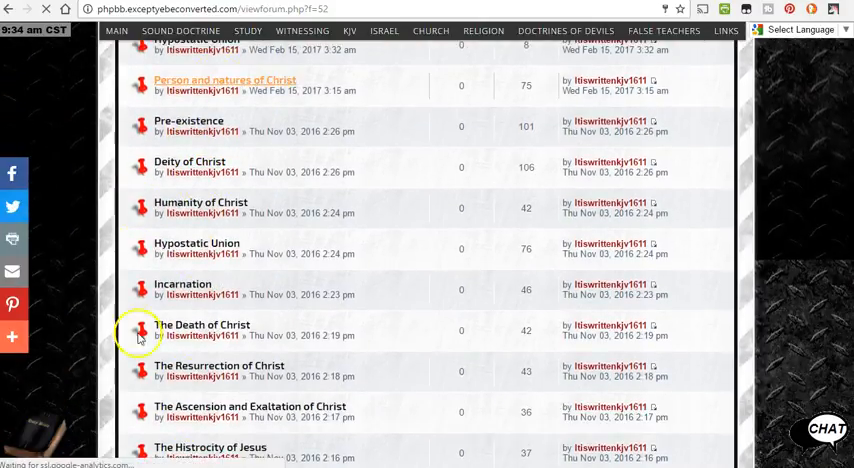
pyautogui.scroll(-3)
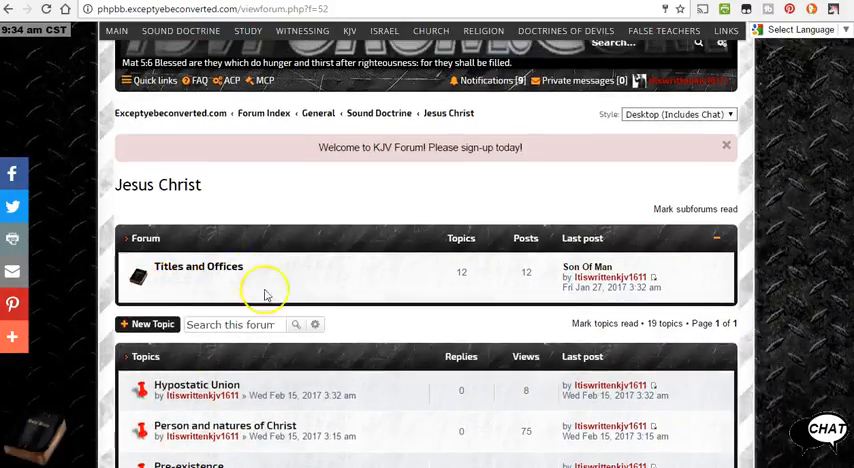
pyautogui.scroll(-3)
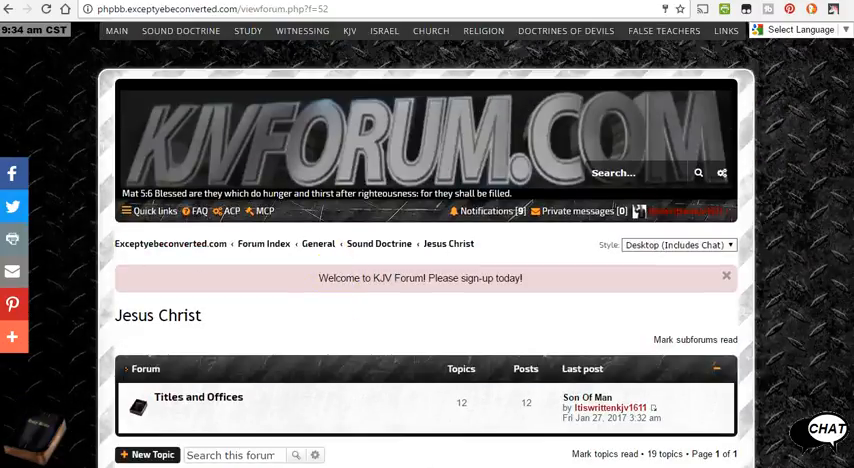
# Step: Show the other Sound Doctrine submenus, ending on the study topics on sin
pyautogui.click(180, 30)
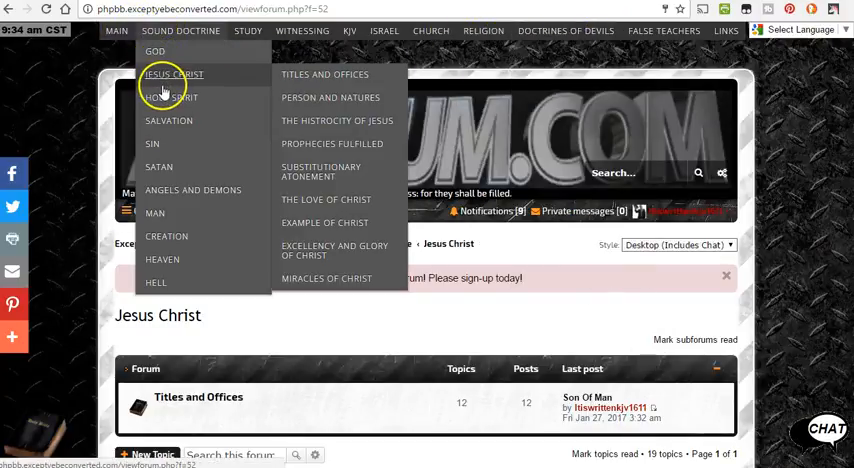
pyautogui.moveTo(320, 144)
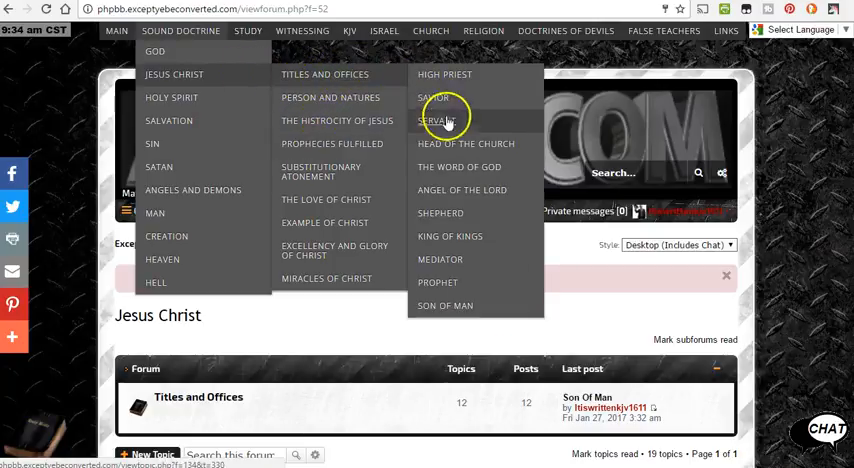
pyautogui.moveTo(470, 190)
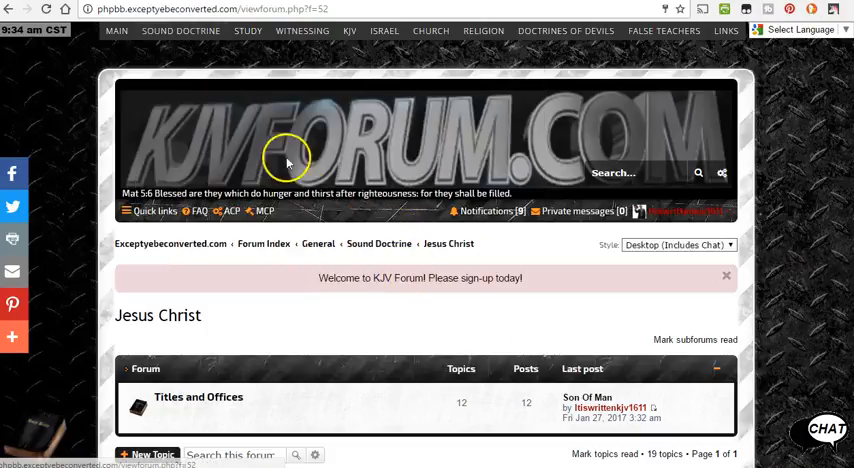
pyautogui.click(180, 30)
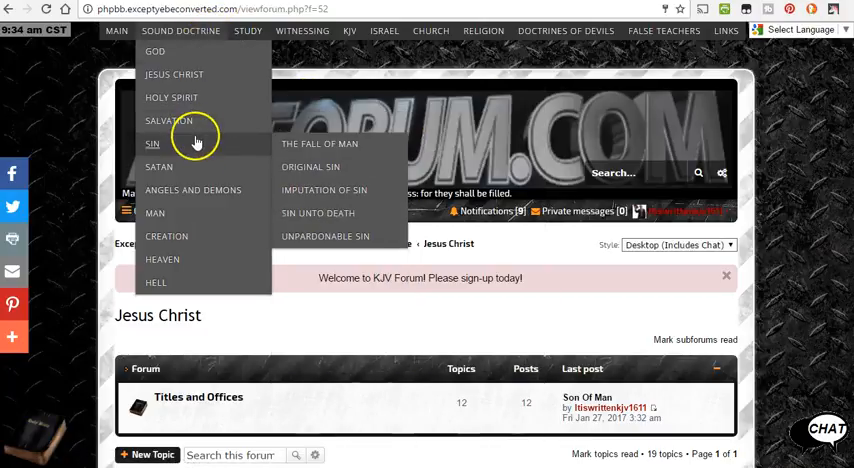
pyautogui.moveTo(220, 190)
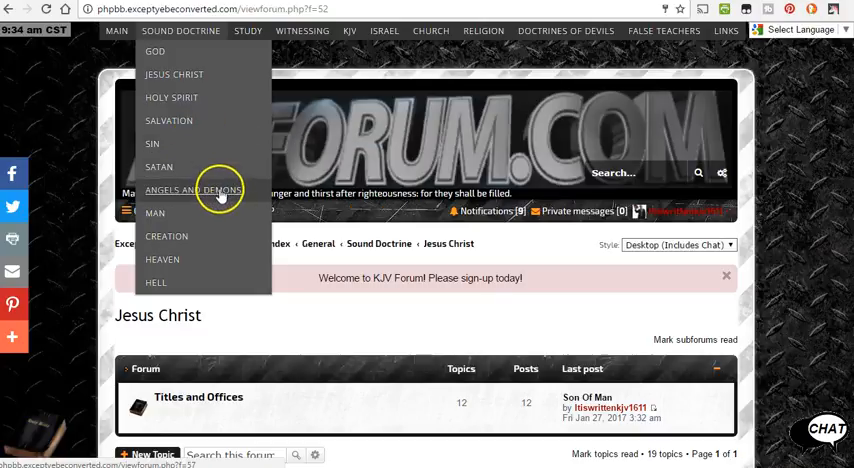
pyautogui.moveTo(210, 244)
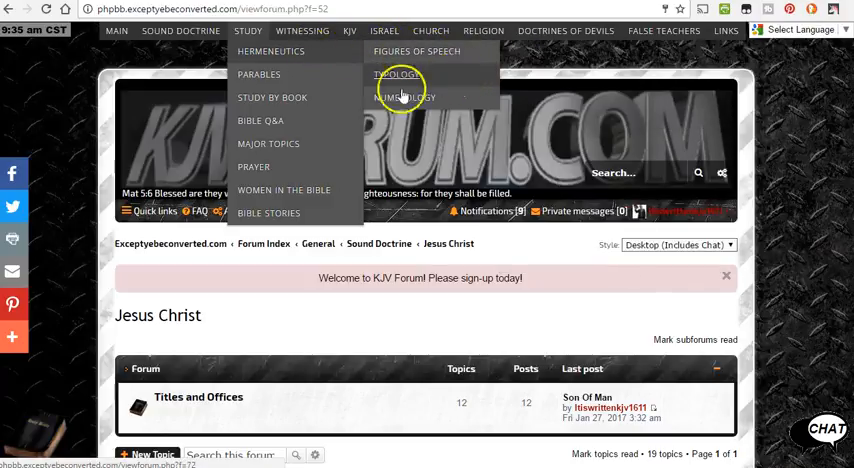
pyautogui.moveTo(260, 74)
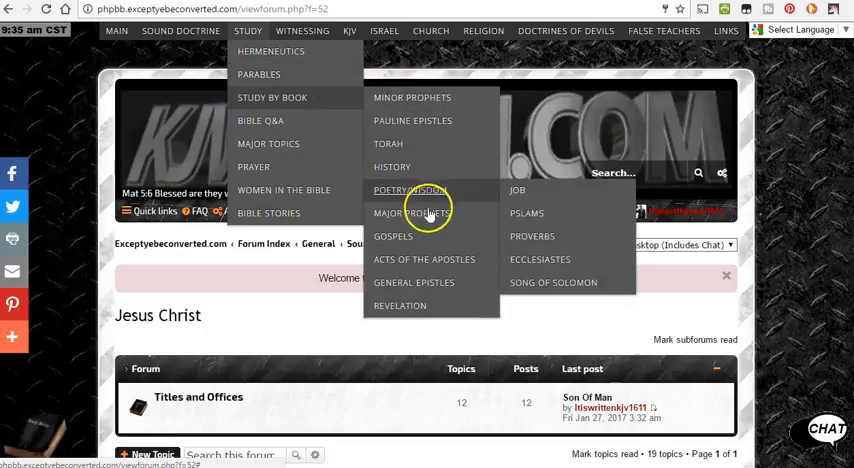
pyautogui.moveTo(412, 260)
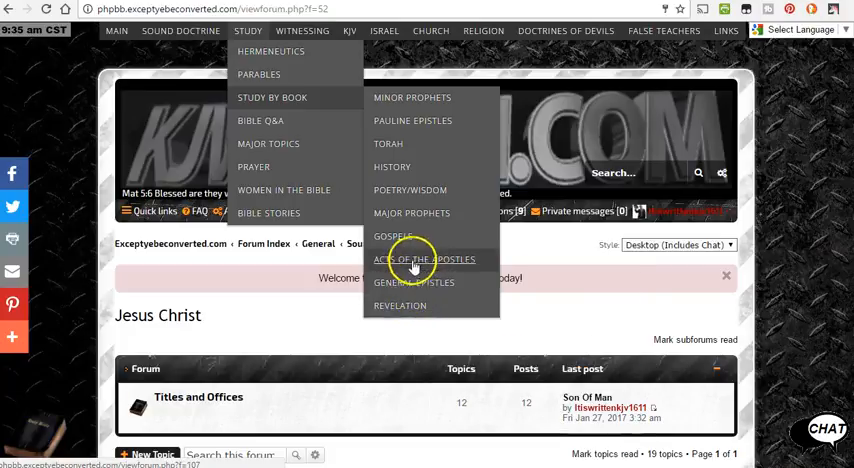
pyautogui.moveTo(412, 120)
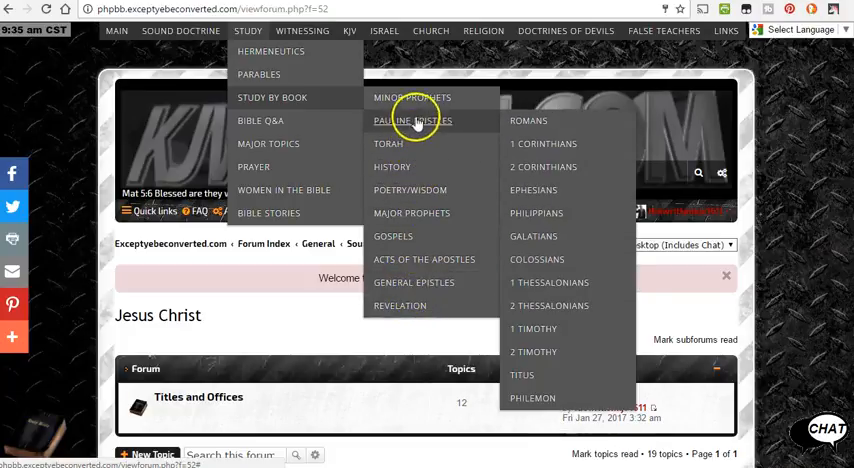
pyautogui.moveTo(388, 144)
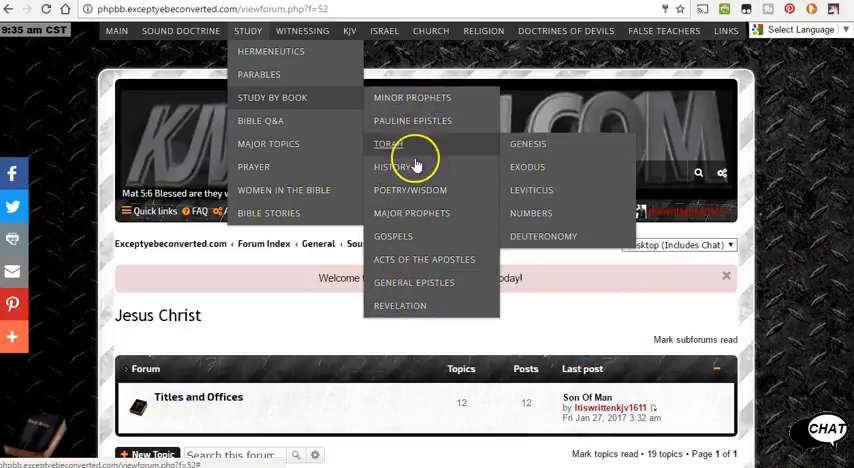
pyautogui.moveTo(420, 282)
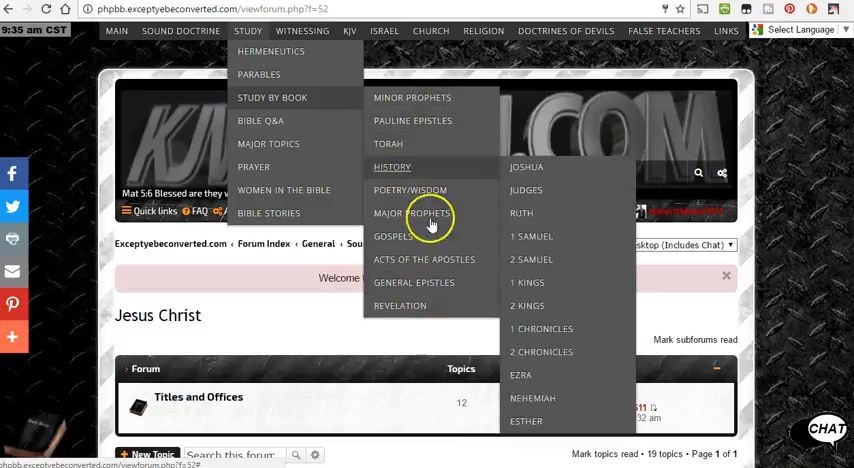
pyautogui.moveTo(412, 120)
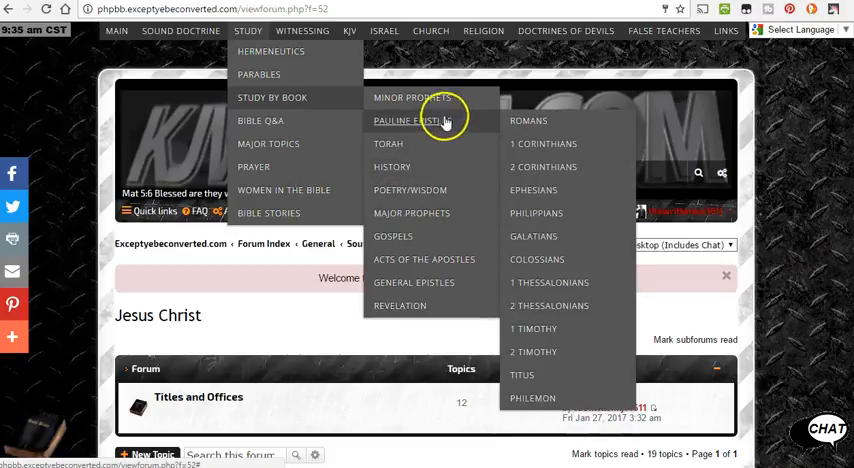
pyautogui.moveTo(392, 236)
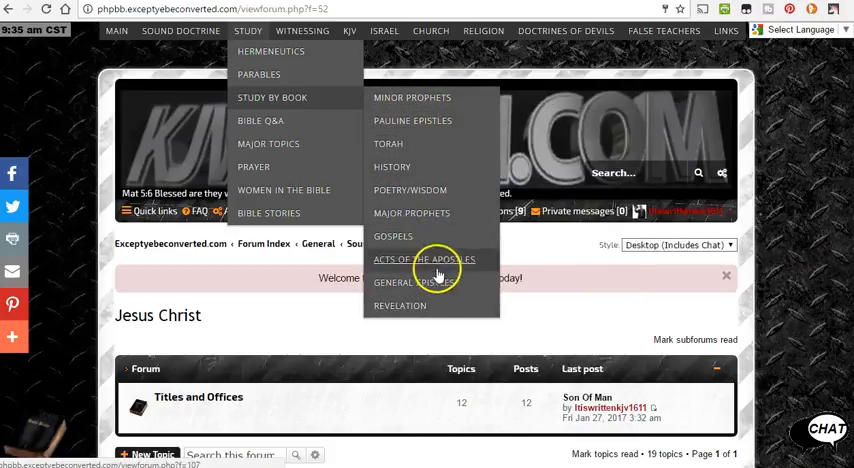
pyautogui.moveTo(412, 212)
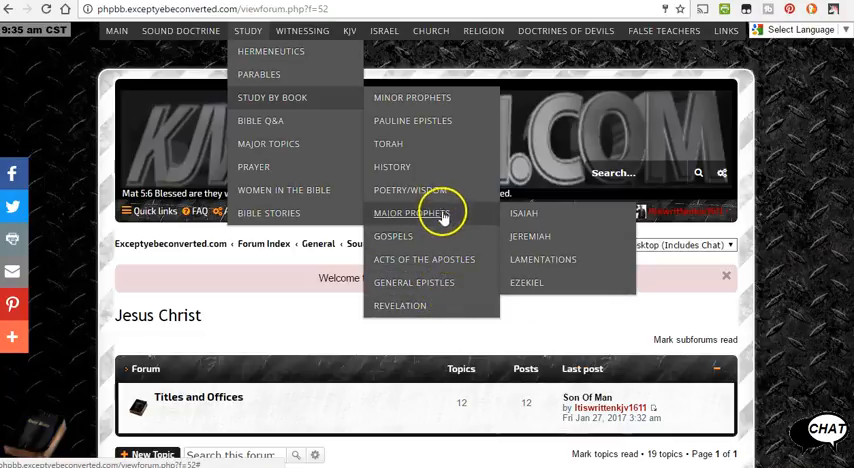
pyautogui.moveTo(412, 96)
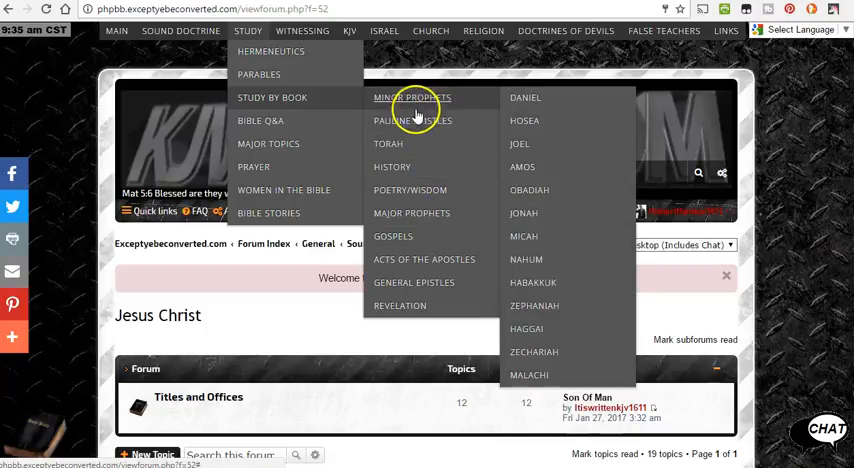
pyautogui.moveTo(316, 136)
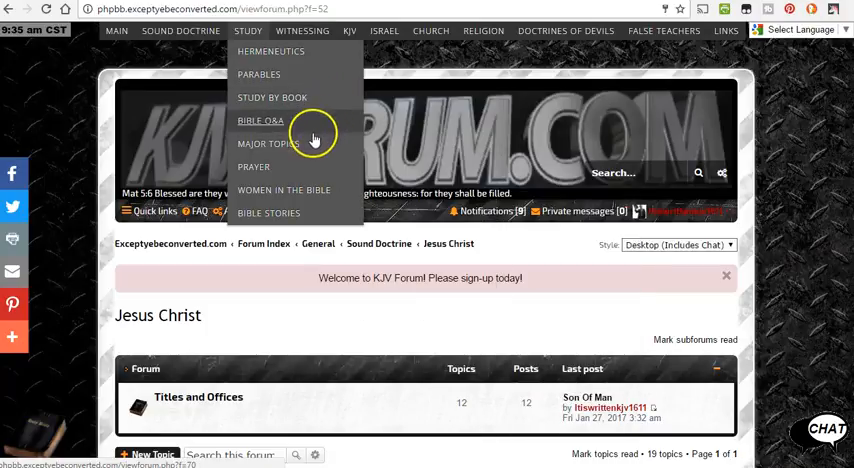
pyautogui.moveTo(268, 212)
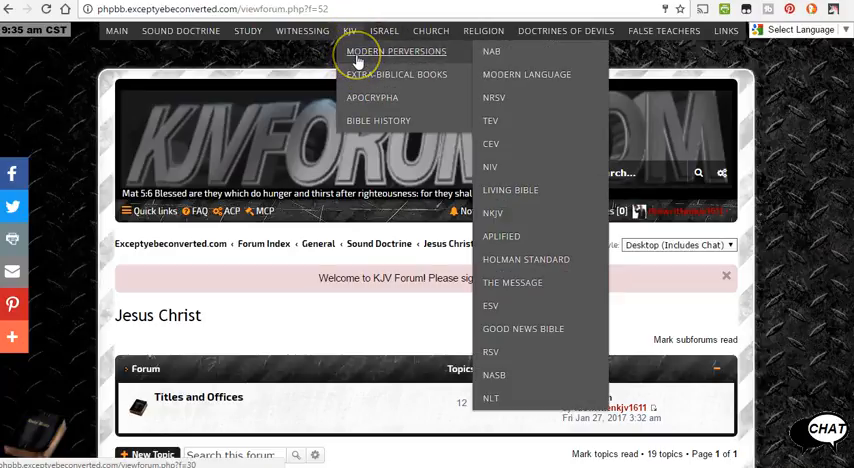
pyautogui.moveTo(512, 72)
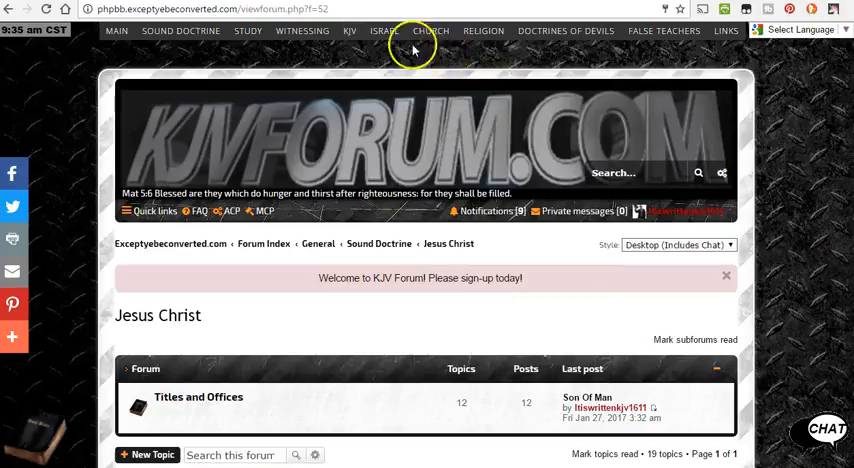
# Step: From the KJV menu's Apocrypha list, choose the Tobit topic
pyautogui.click(348, 30)
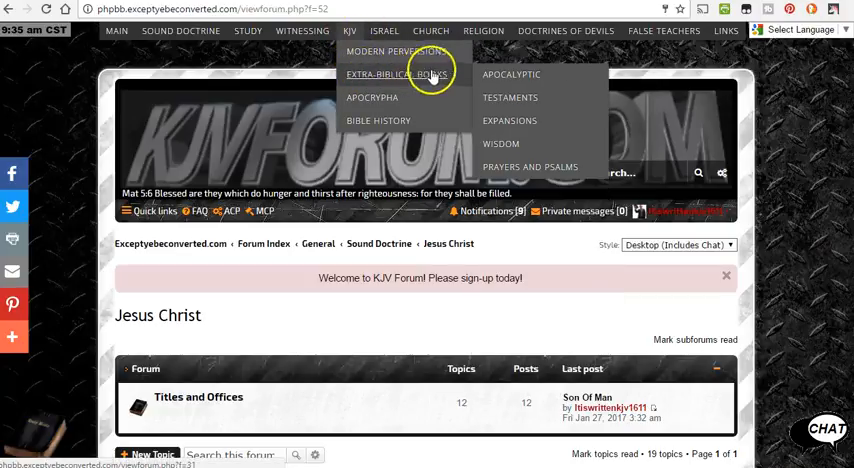
pyautogui.moveTo(510, 96)
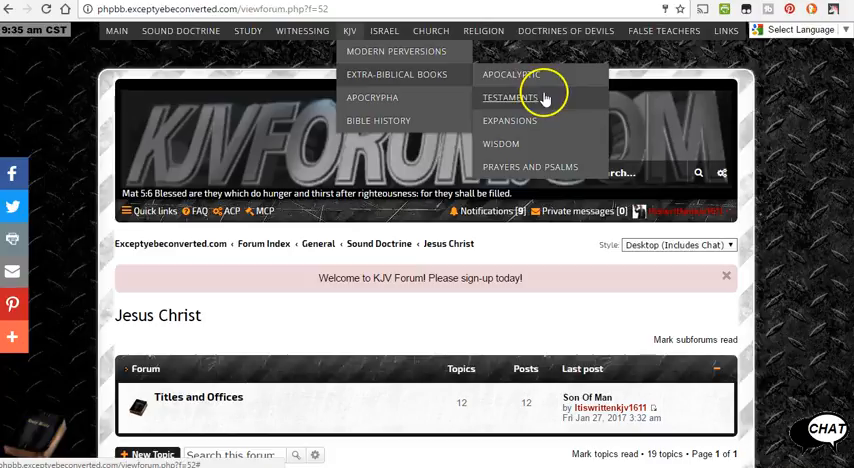
pyautogui.moveTo(500, 144)
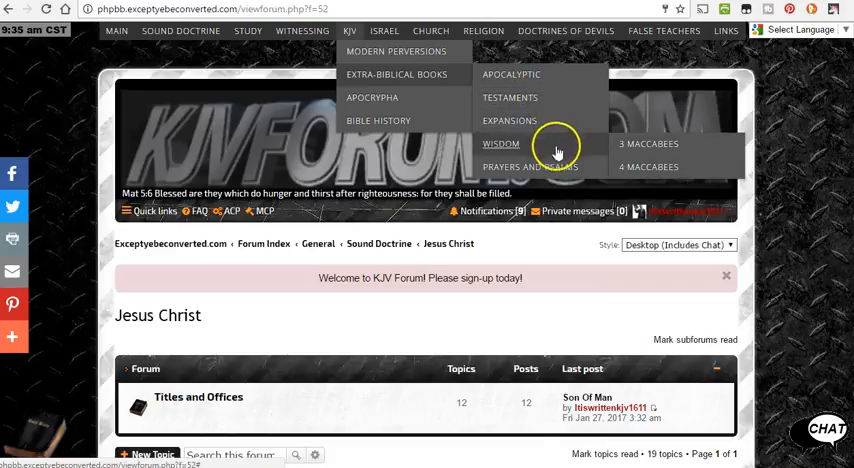
pyautogui.moveTo(556, 84)
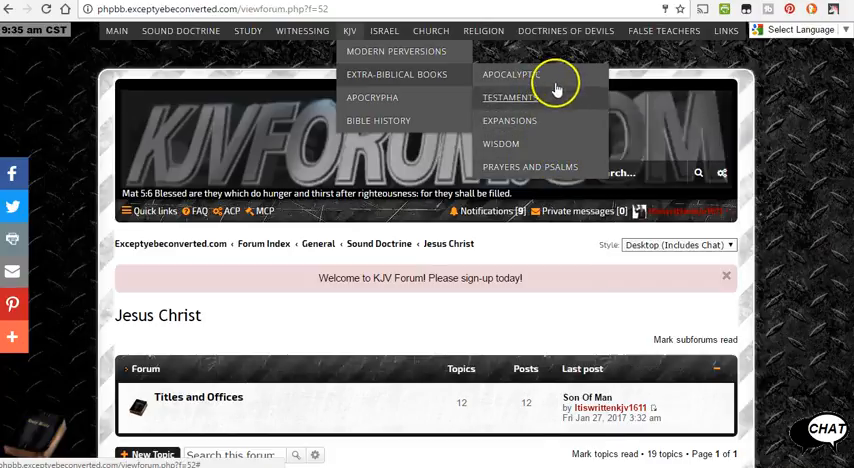
pyautogui.moveTo(372, 96)
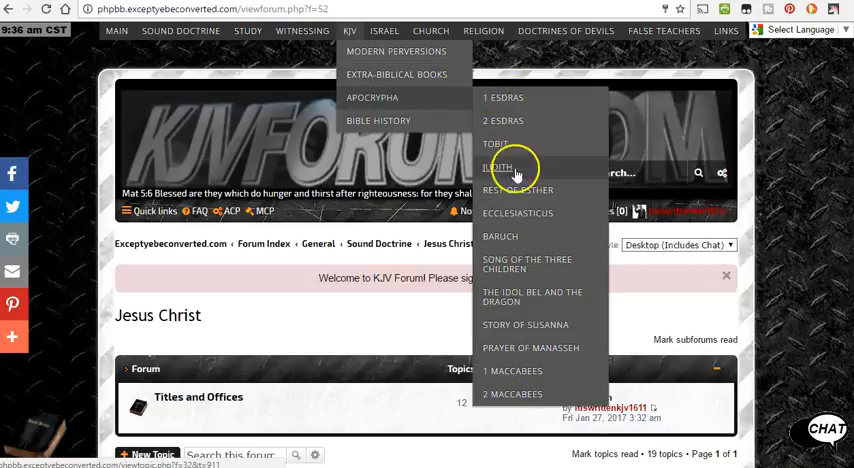
pyautogui.moveTo(512, 144)
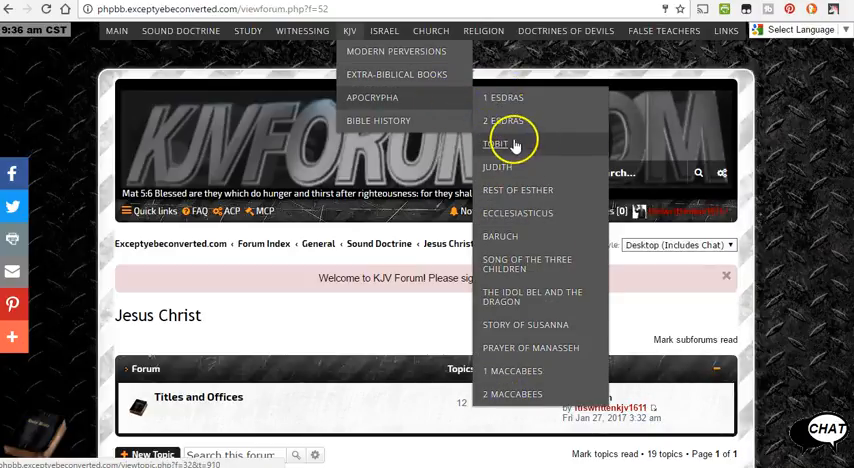
pyautogui.click(496, 144)
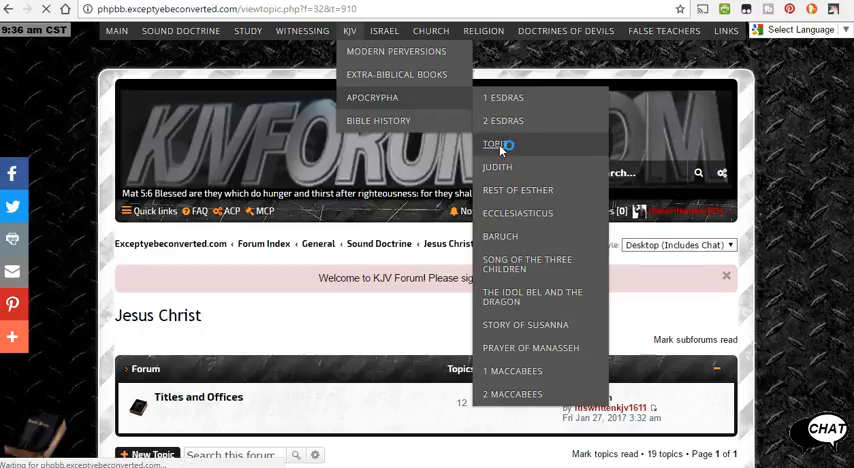
# Step: Load the Tobit topic and read down its text to Tobit Chapter 12
pyautogui.click(492, 144)
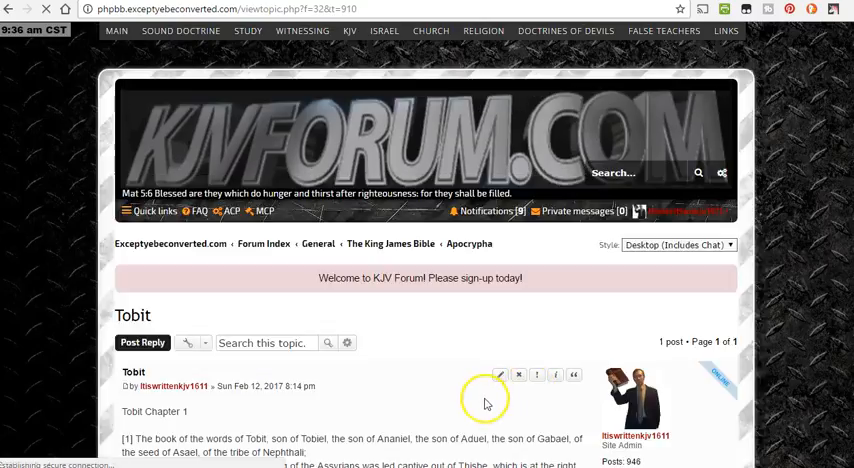
pyautogui.scroll(-3)
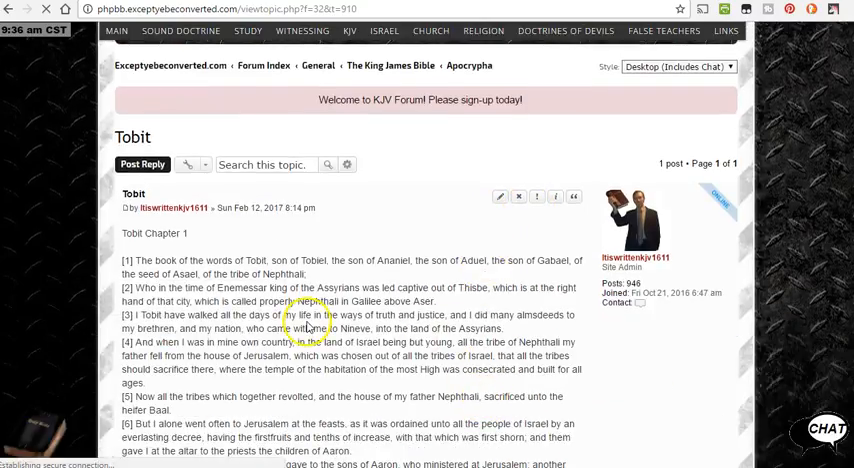
pyautogui.scroll(-3)
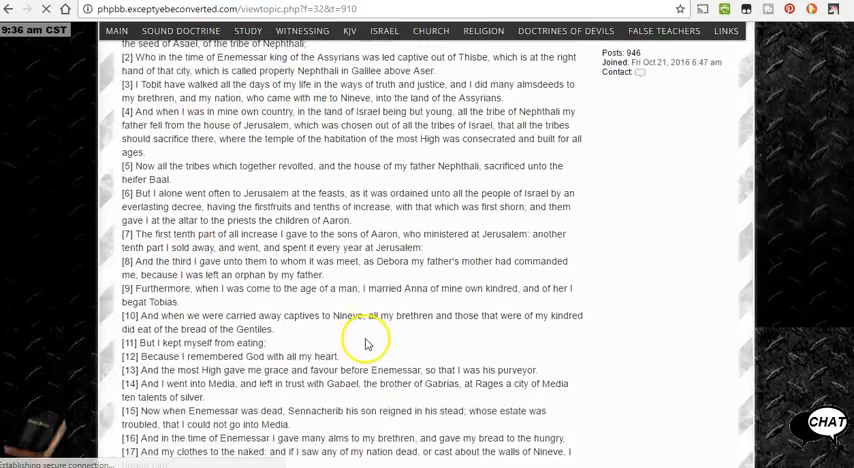
pyautogui.scroll(-3)
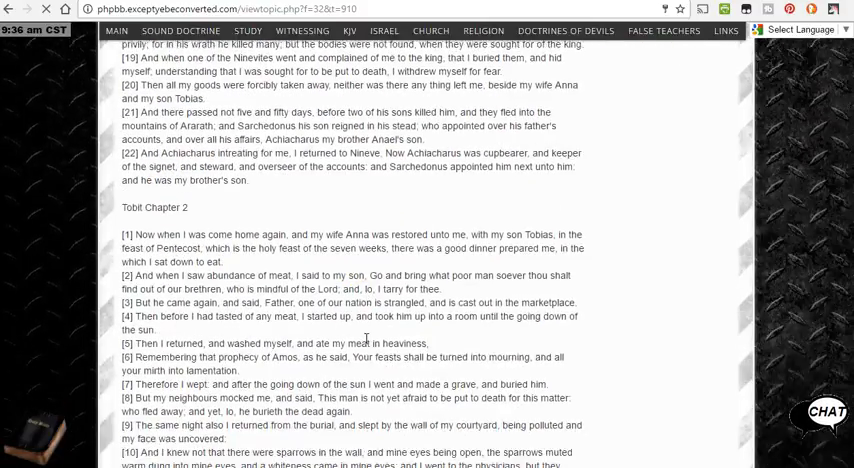
pyautogui.scroll(-3)
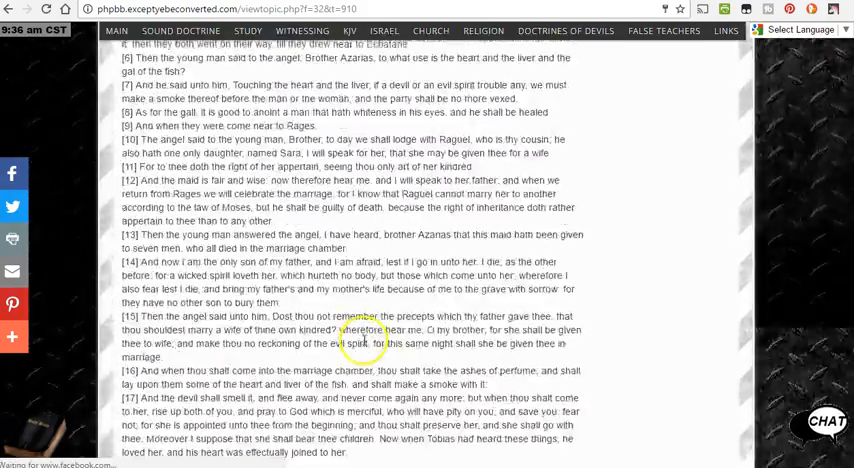
pyautogui.scroll(-3)
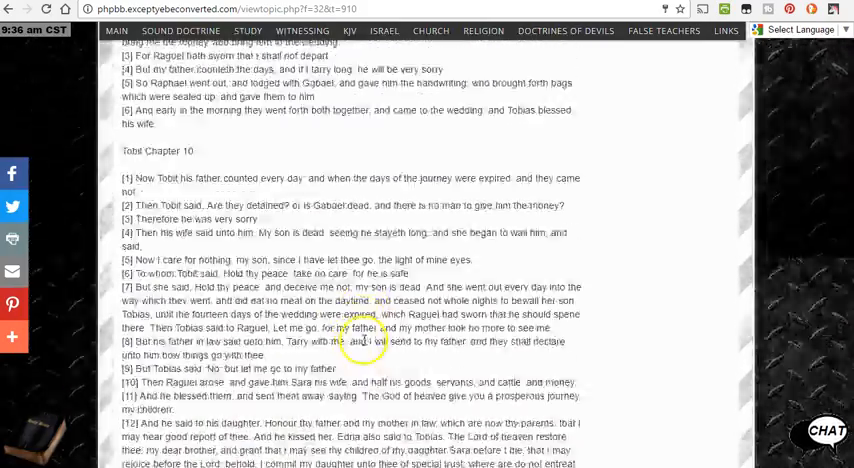
pyautogui.scroll(-3)
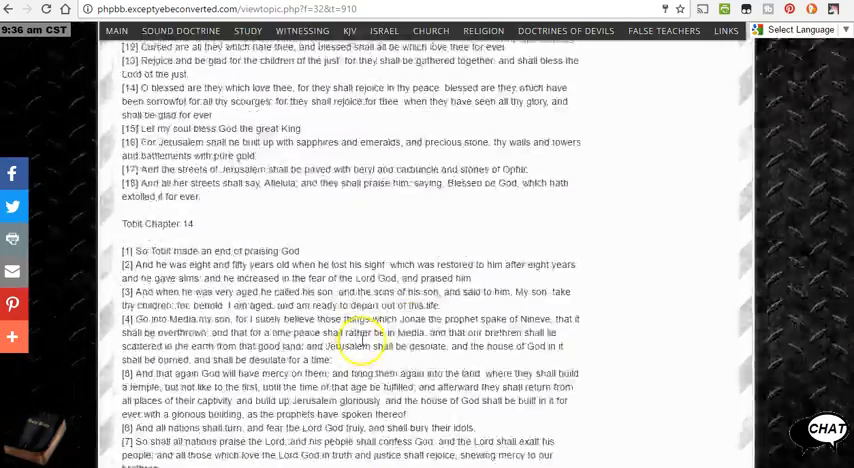
pyautogui.scroll(3)
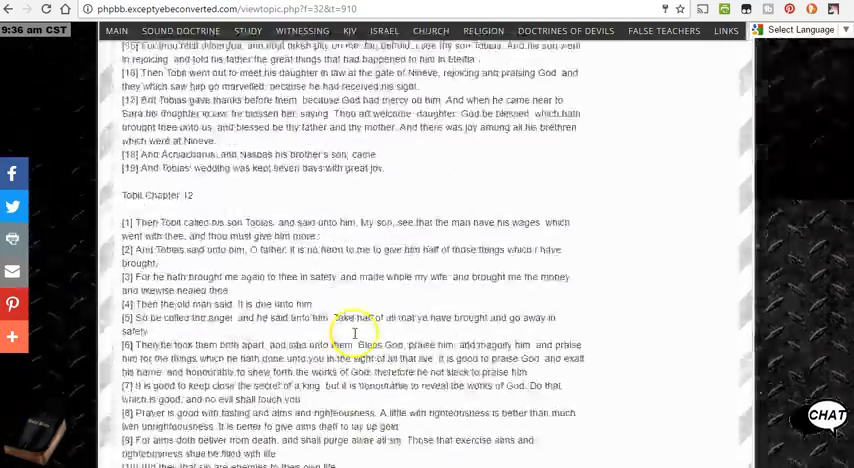
# Step: Return to the top of Tobit, browse the Church subjects and choose the Creeds forum
pyautogui.scroll(-3)
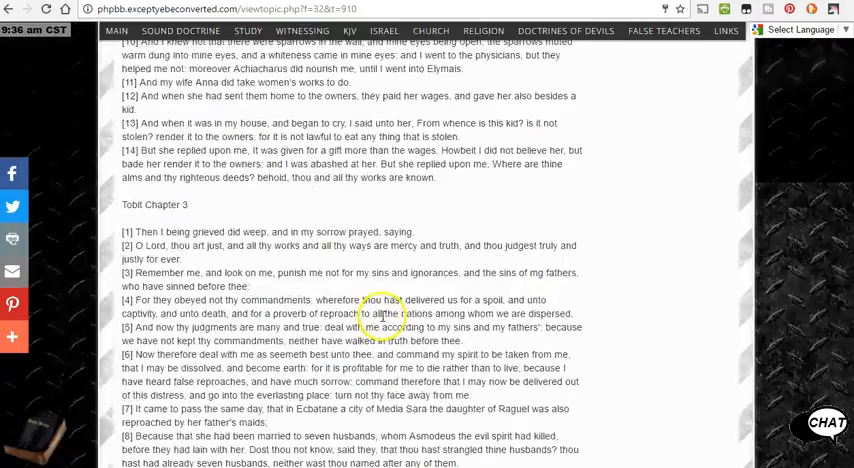
pyautogui.click(350, 30)
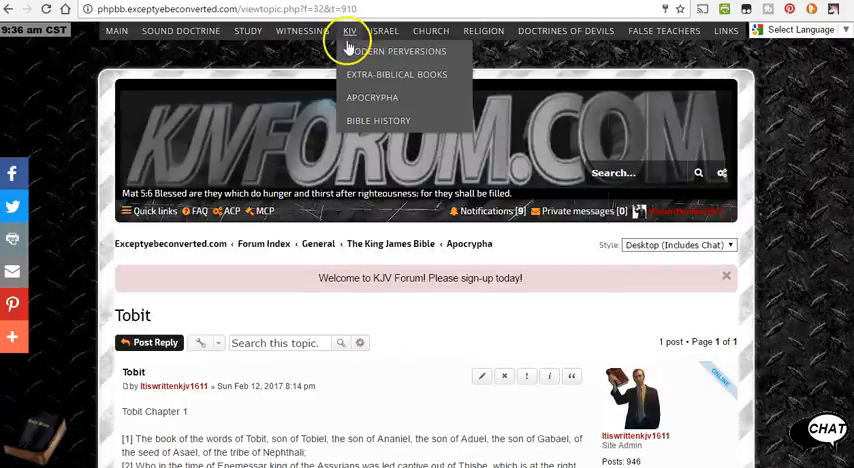
pyautogui.moveTo(372, 96)
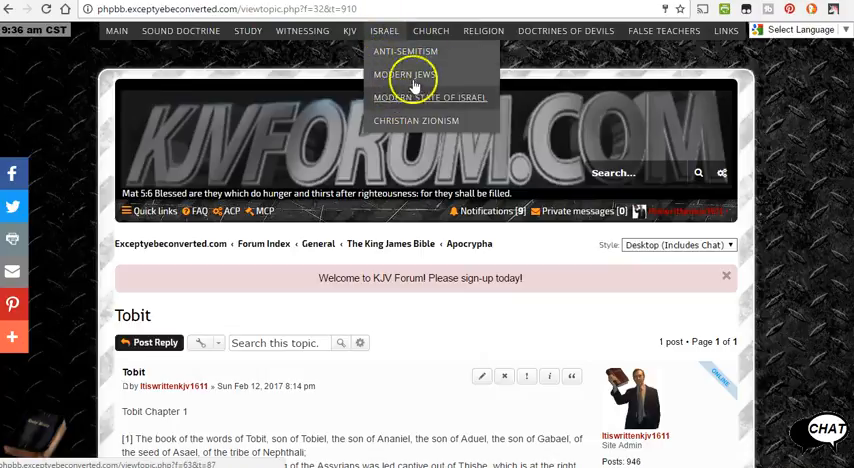
pyautogui.click(432, 30)
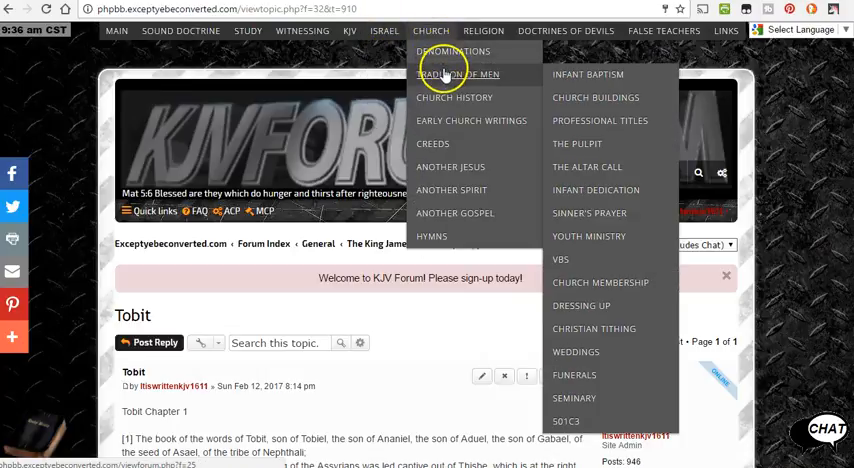
pyautogui.moveTo(492, 148)
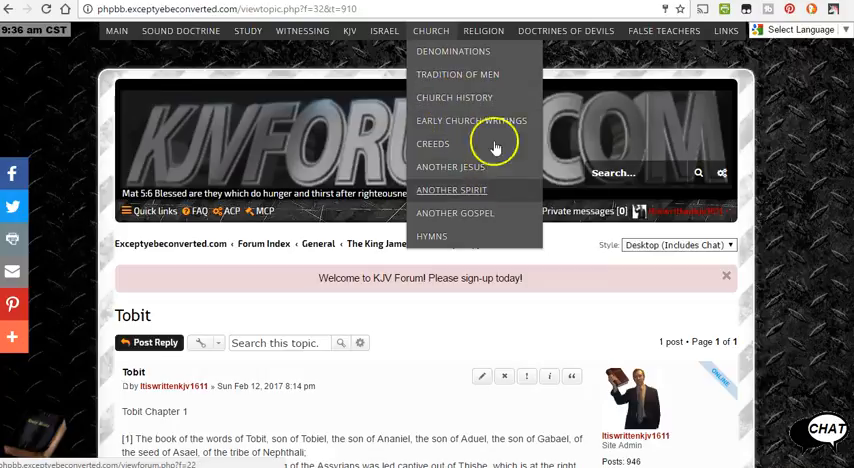
pyautogui.moveTo(458, 74)
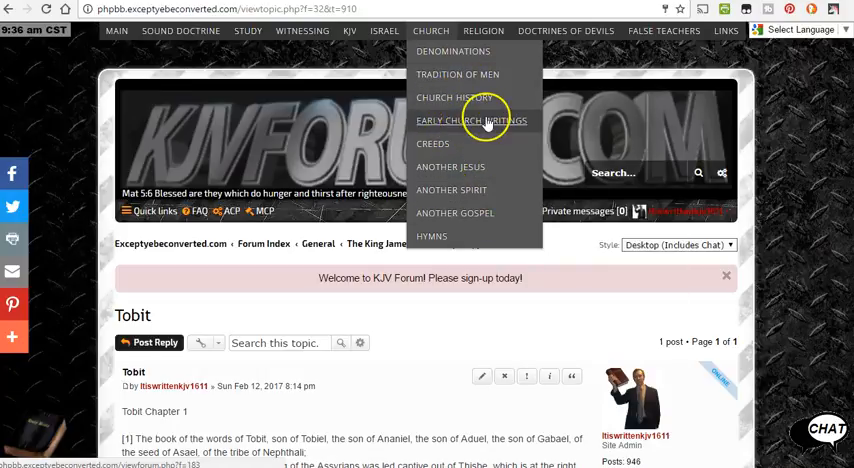
pyautogui.moveTo(460, 150)
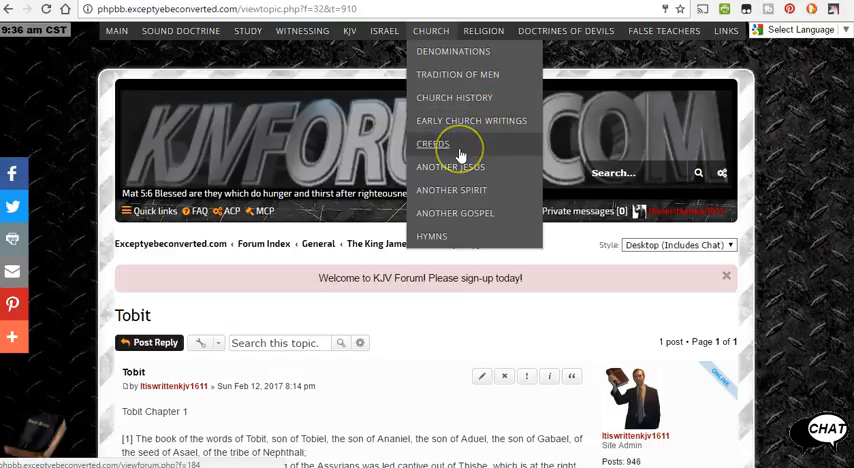
pyautogui.click(432, 144)
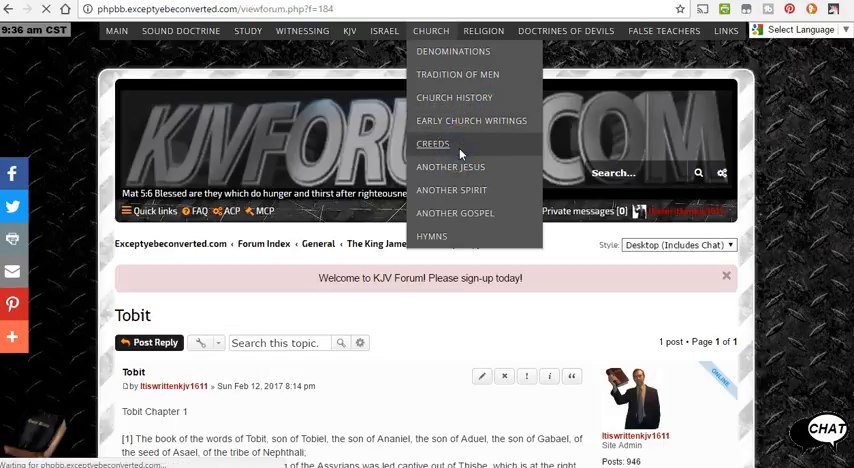
# Step: In the Creeds forum's six topics, choose The Definition of Chalcedon
pyautogui.click(432, 144)
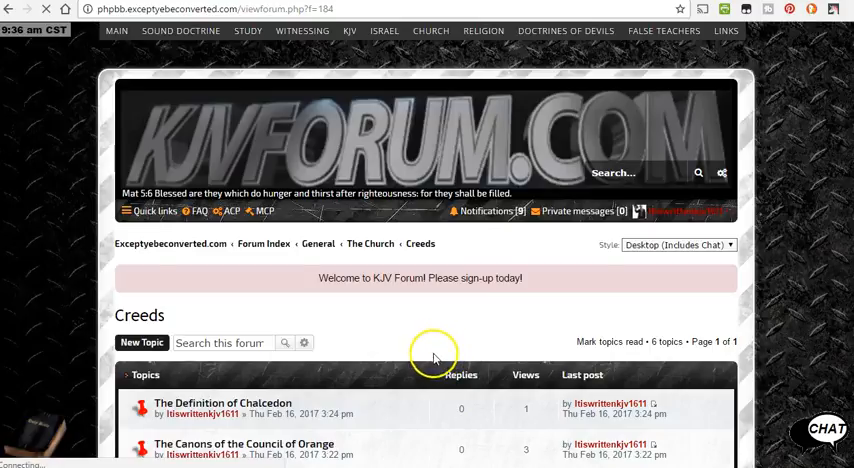
pyautogui.scroll(-3)
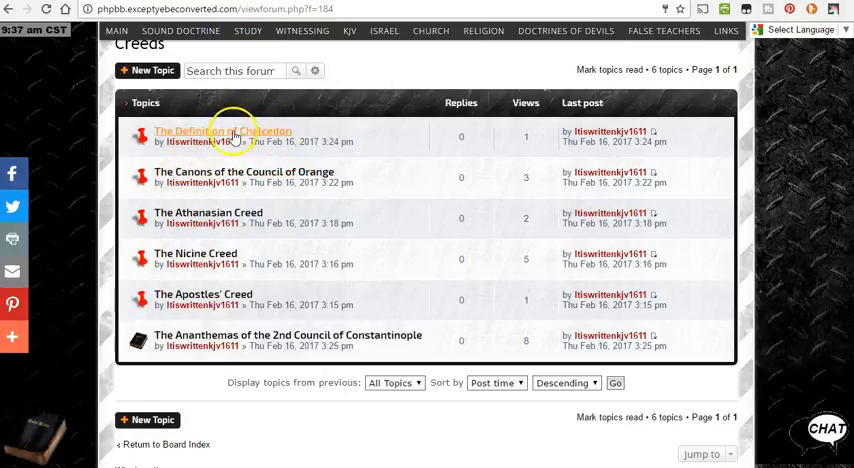
pyautogui.click(222, 132)
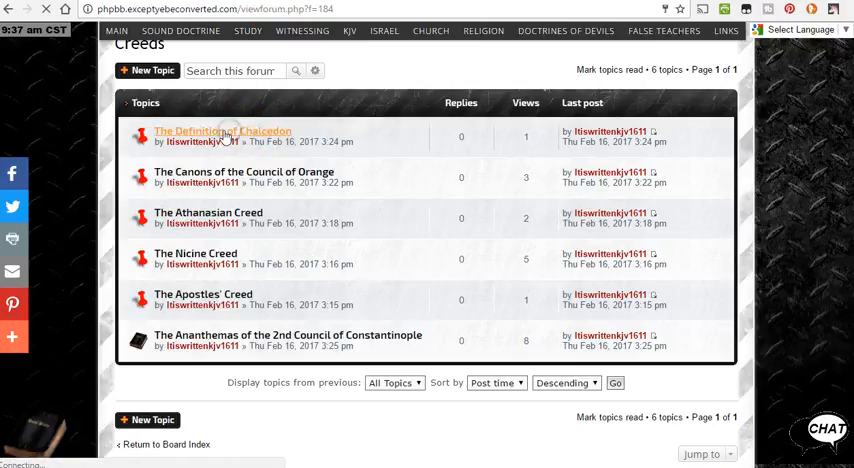
pyautogui.click(222, 132)
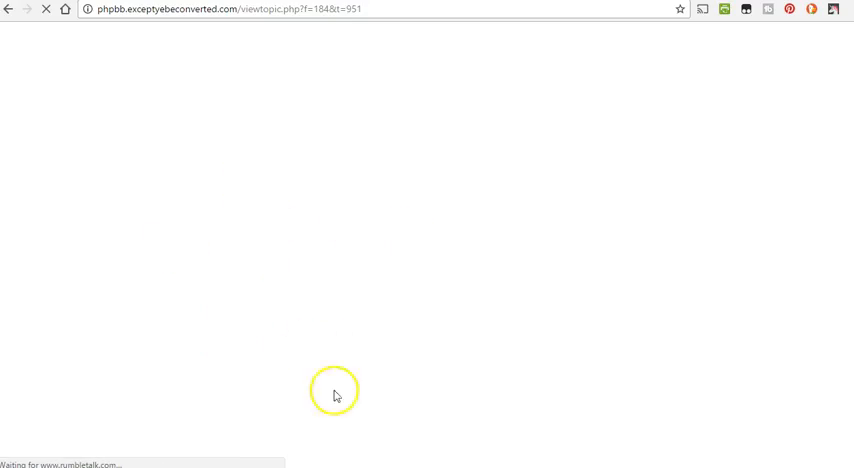
pyautogui.moveTo(280, 310)
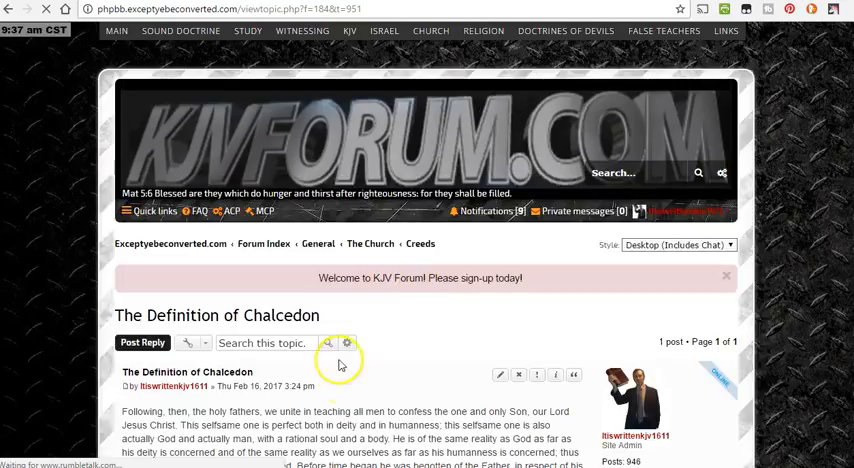
pyautogui.moveTo(296, 424)
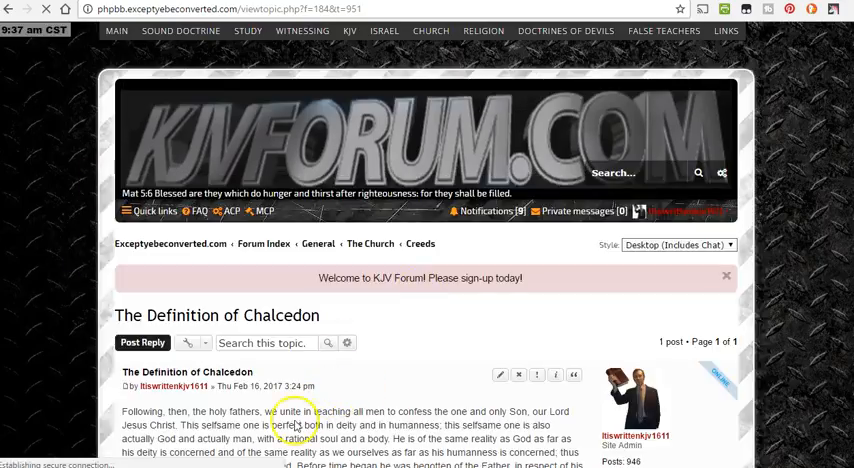
pyautogui.scroll(-3)
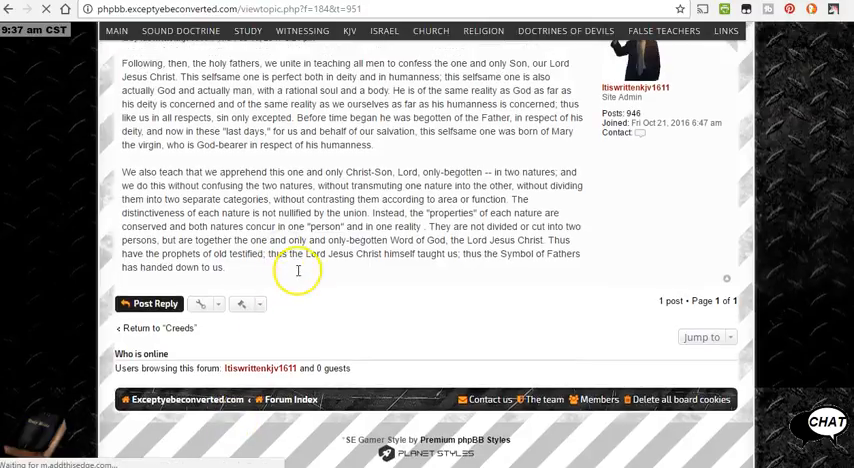
pyautogui.scroll(3)
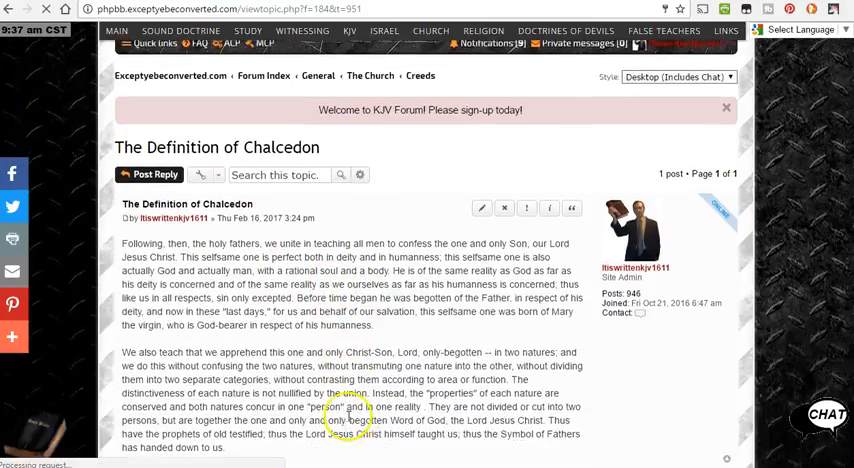
pyautogui.scroll(3)
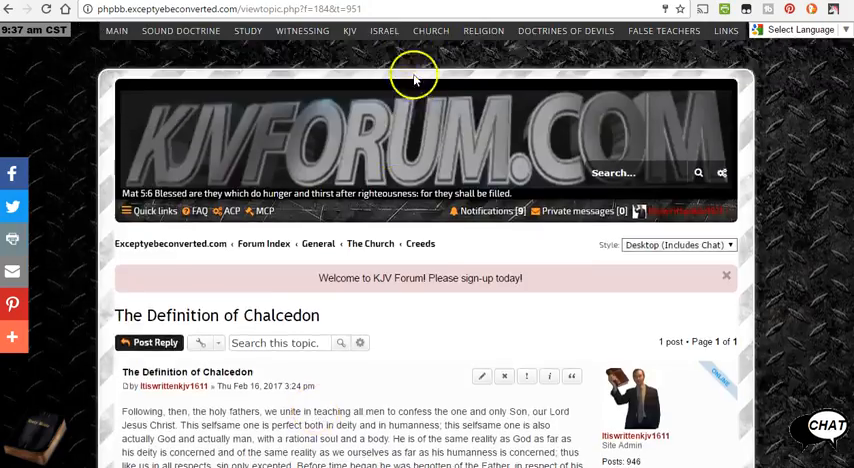
# Step: Show the Church, Religion and Doctrines of Devils topic lists in turn
pyautogui.click(432, 30)
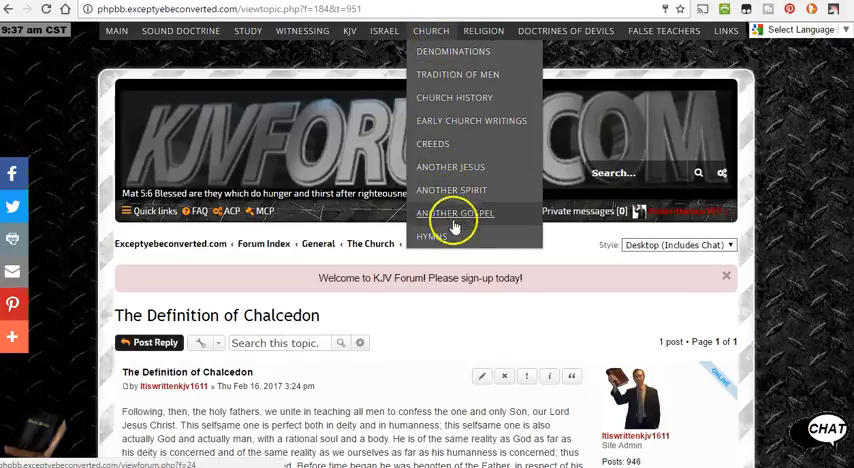
pyautogui.moveTo(464, 212)
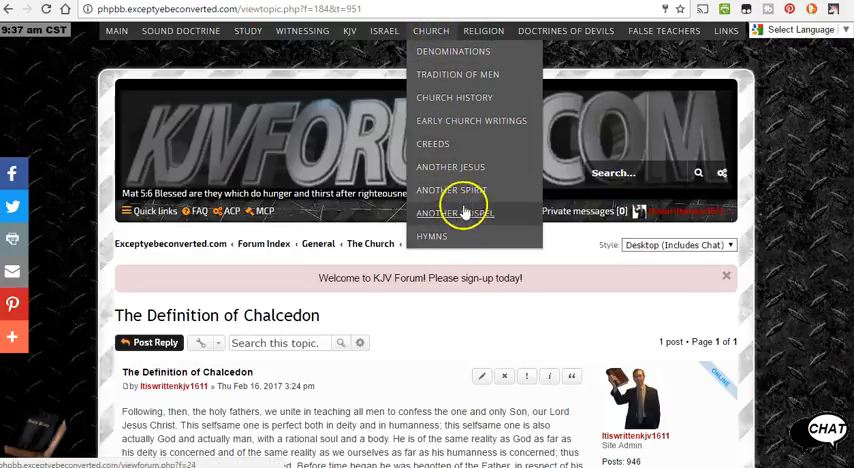
pyautogui.click(482, 28)
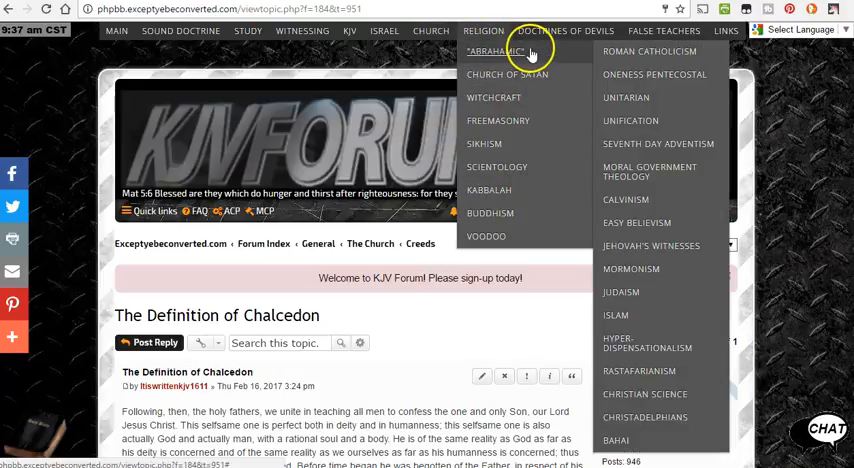
pyautogui.click(564, 30)
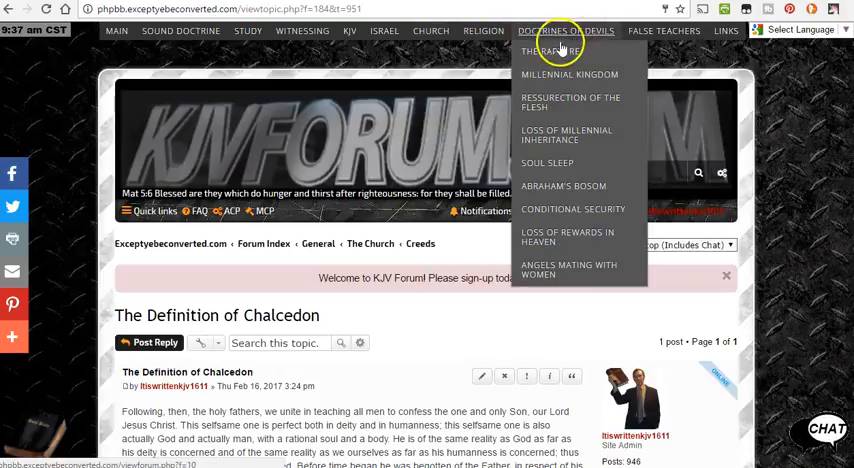
pyautogui.moveTo(560, 236)
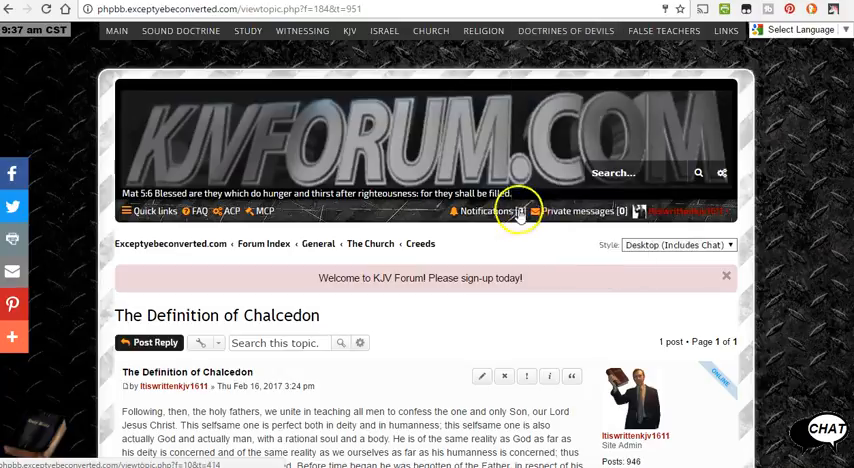
pyautogui.click(564, 30)
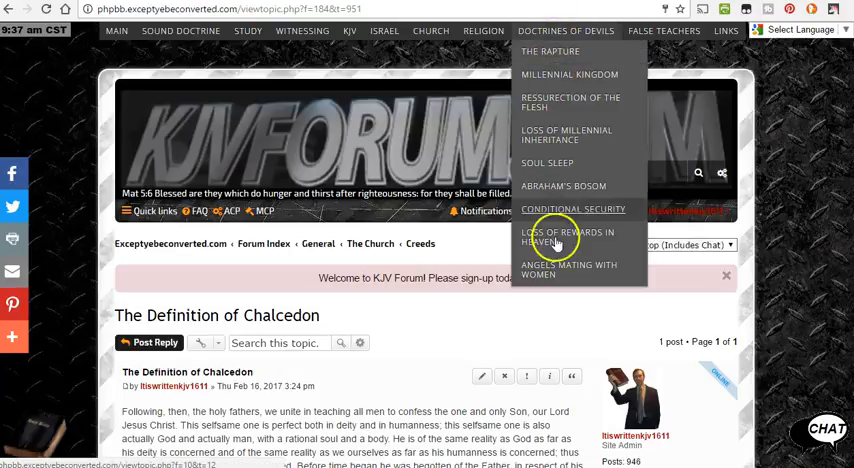
pyautogui.moveTo(570, 136)
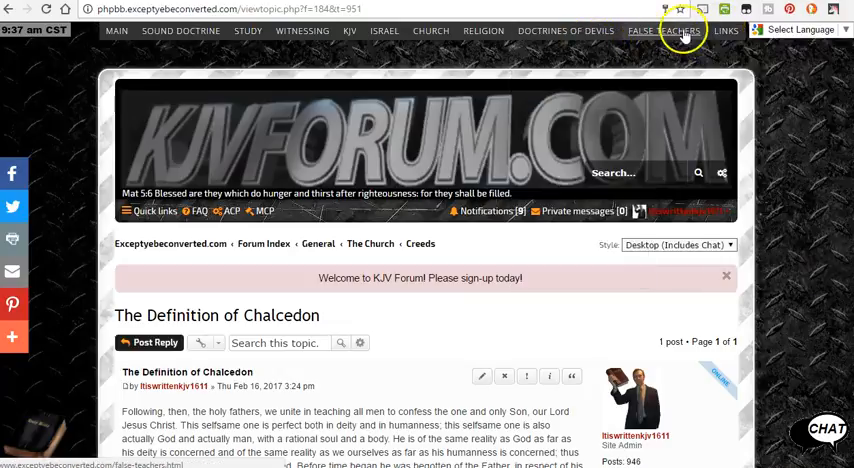
# Step: Show the Links list of sites, then the Witnessing topics
pyautogui.click(726, 28)
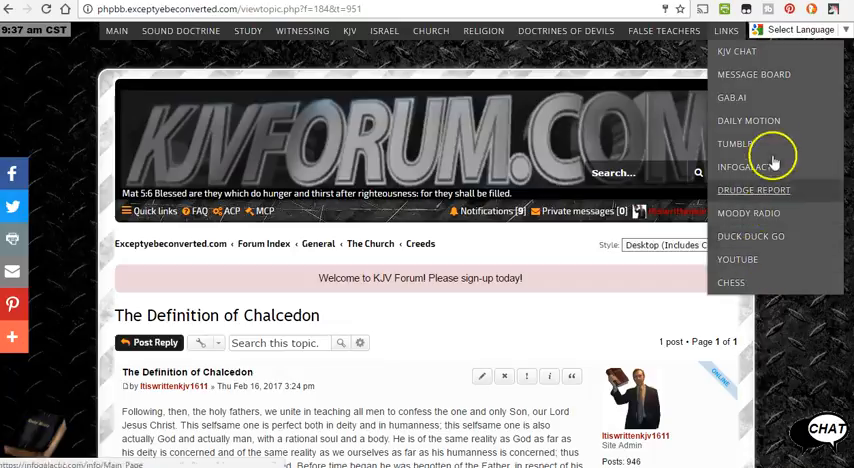
pyautogui.moveTo(744, 262)
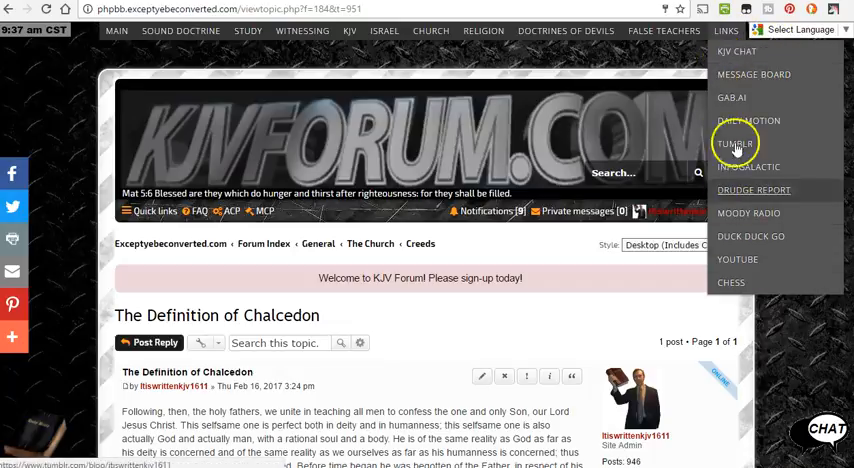
pyautogui.moveTo(722, 124)
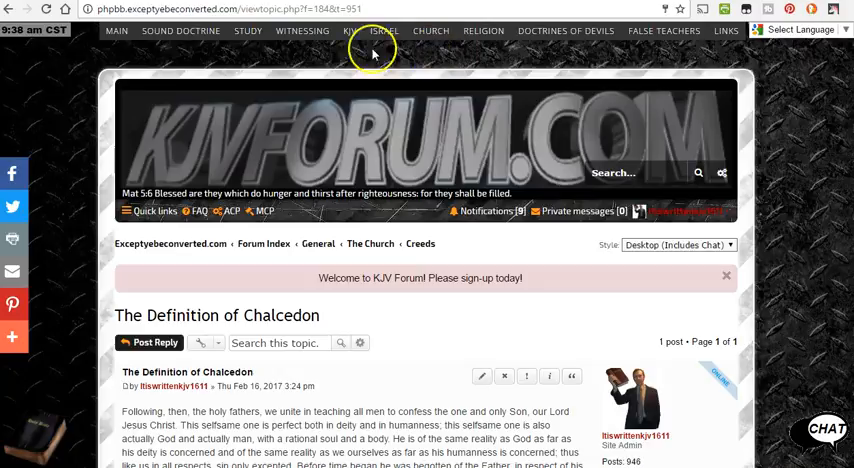
pyautogui.click(300, 30)
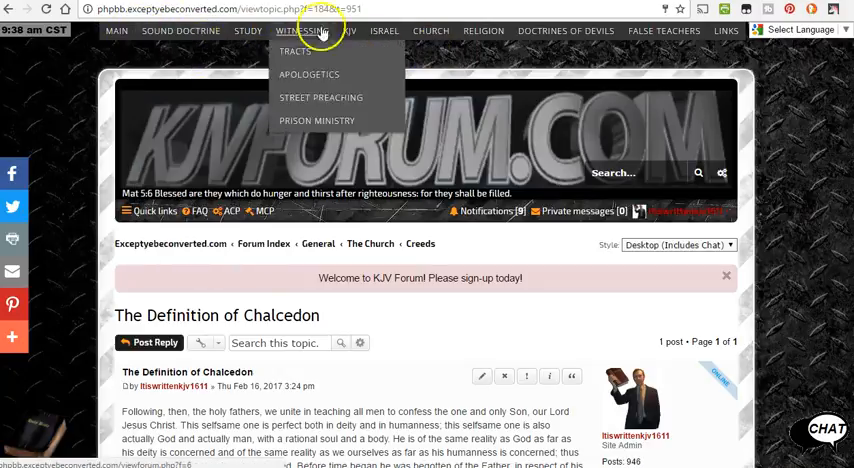
# Step: Load the KJVChat page with its chat room, then show the Main section's pages
pyautogui.click(726, 30)
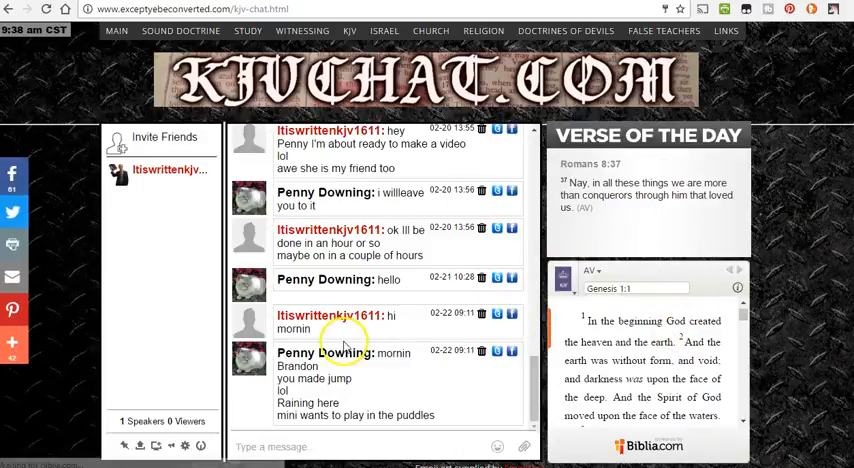
pyautogui.scroll(-3)
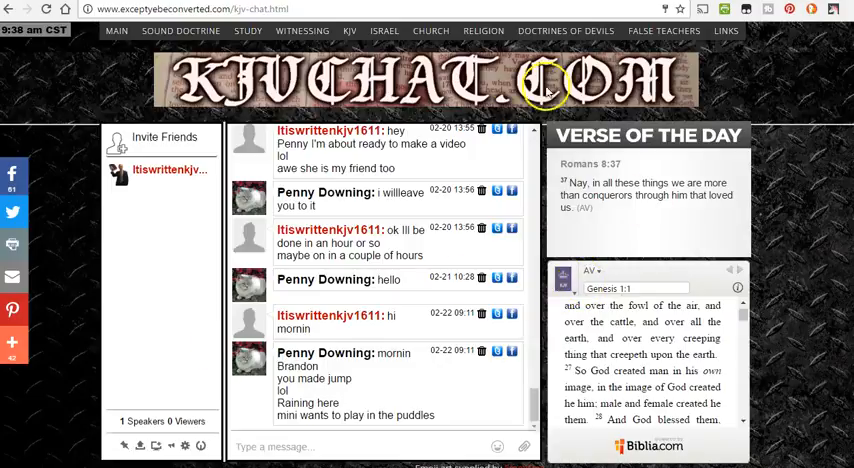
pyautogui.moveTo(278, 32)
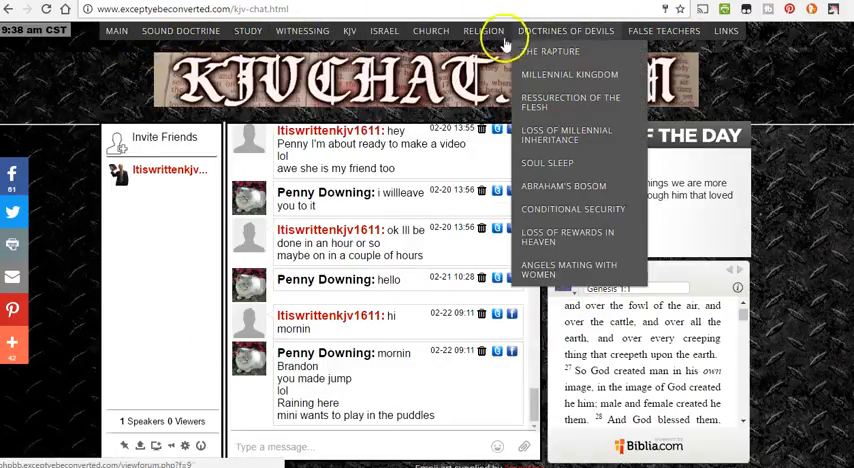
pyautogui.click(116, 30)
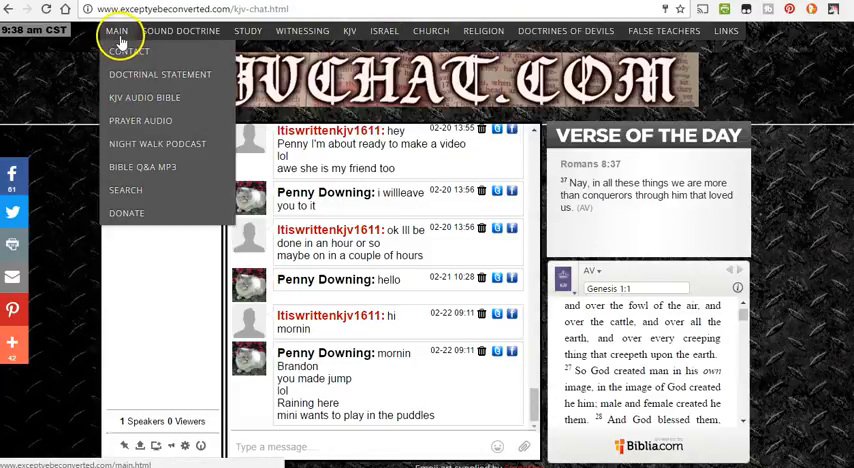
# Step: Return to the ExceptYeBeConverted main page and show the Links list (KJV Chat, Gab.ai, YouTube)
pyautogui.click(116, 30)
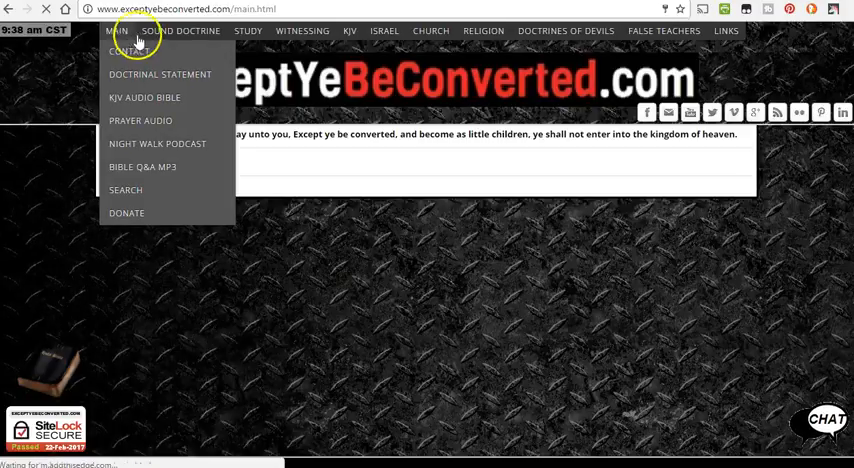
pyautogui.click(180, 30)
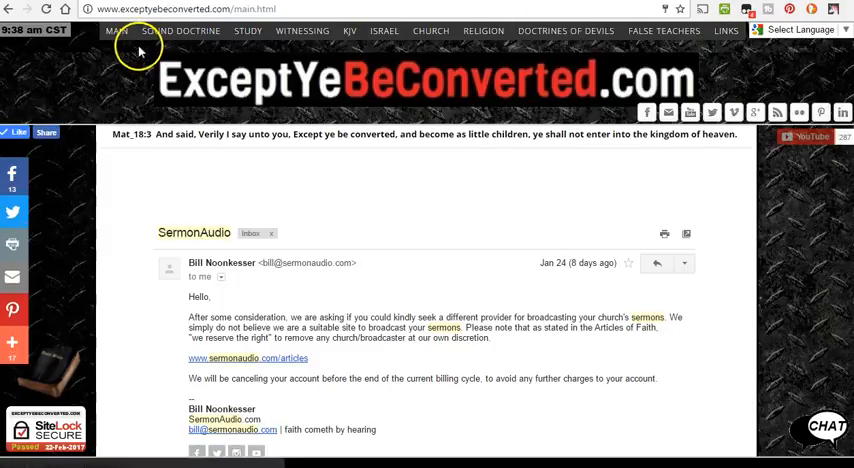
pyautogui.moveTo(410, 22)
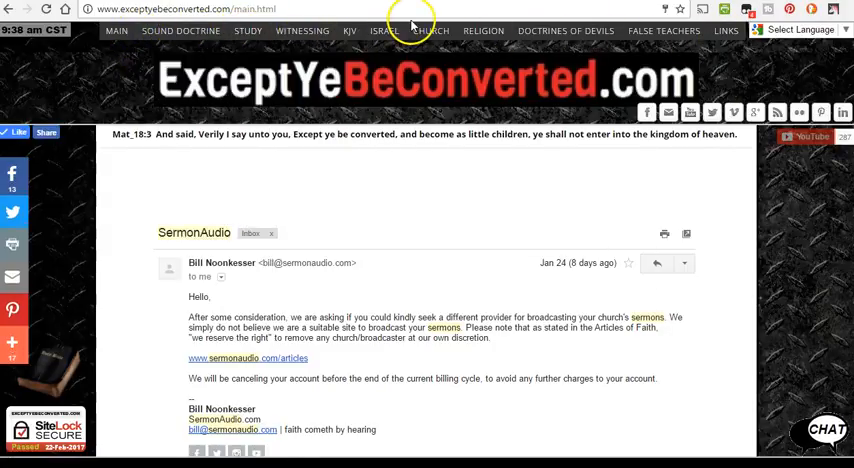
pyautogui.click(180, 30)
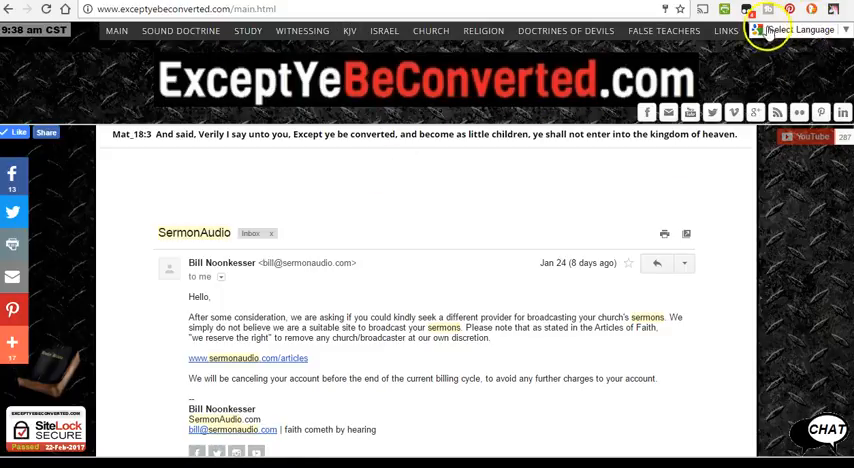
pyautogui.click(724, 30)
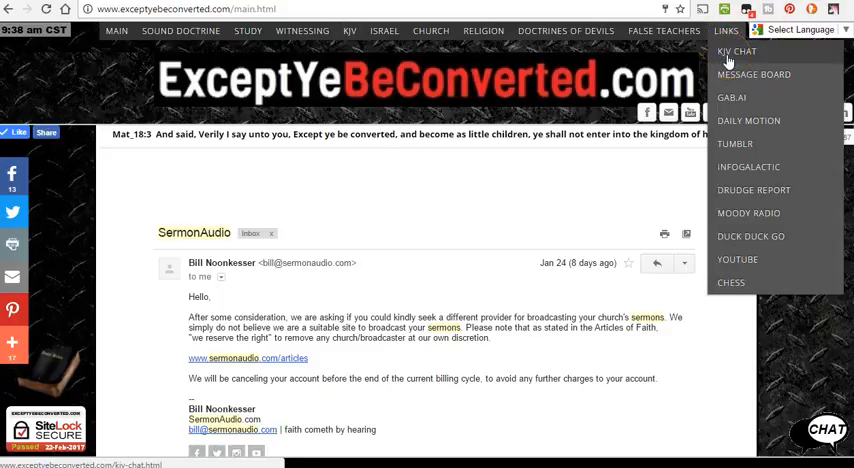
# Step: Reopen the KJVChat page and show the Israel list with Anti-Semitism and Christian Zionism
pyautogui.click(736, 52)
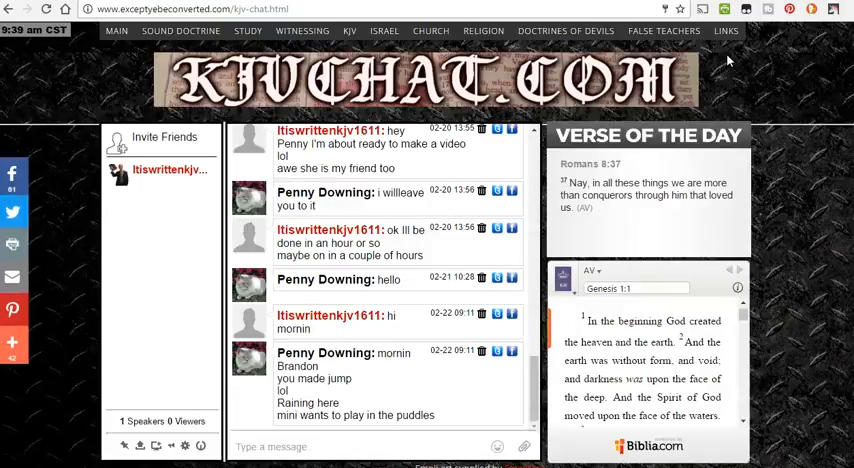
pyautogui.scroll(-3)
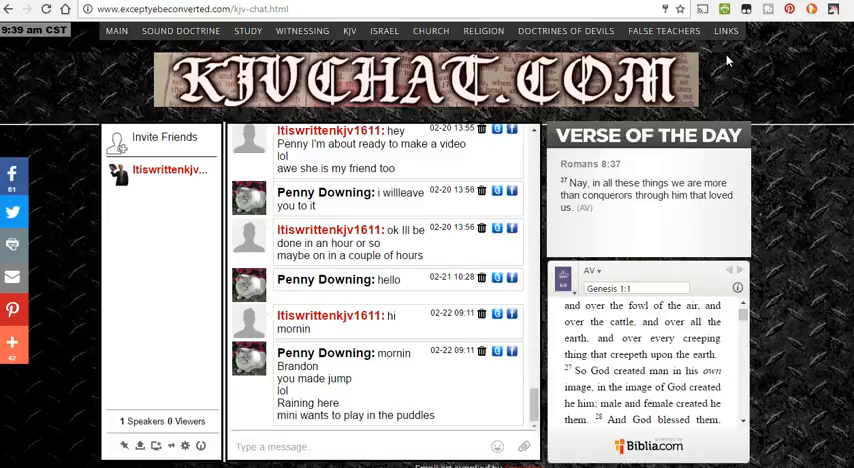
pyautogui.click(432, 30)
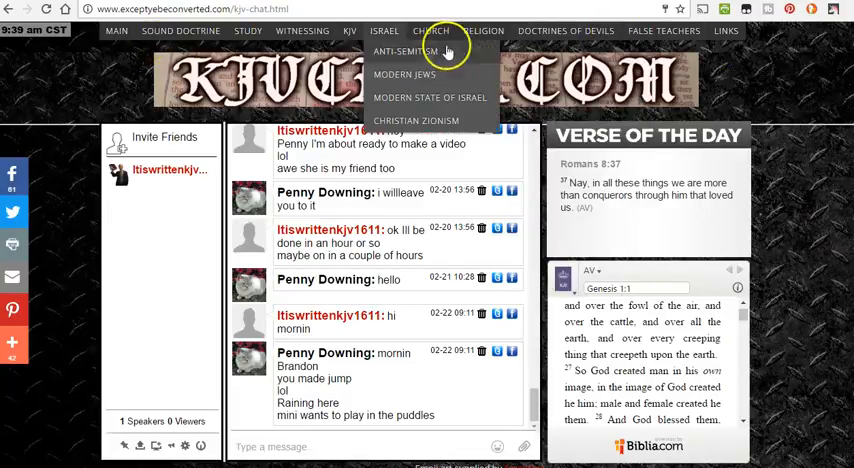
# Step: Go back to the ExceptYeBeConverted main page and browse the Doctrines of Devils and Main menu links
pyautogui.click(116, 30)
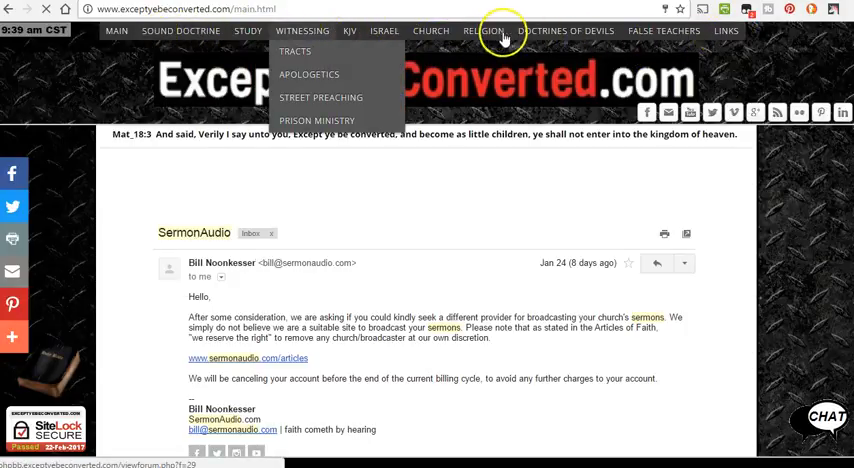
pyautogui.click(564, 30)
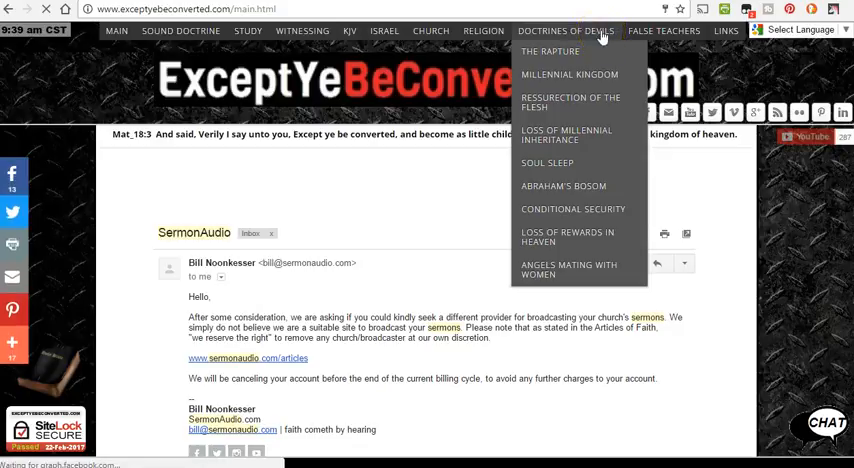
pyautogui.moveTo(482, 30)
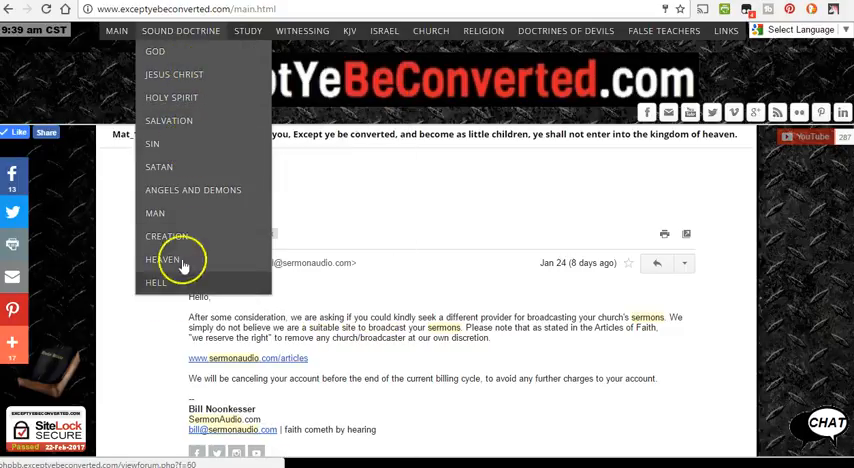
pyautogui.click(116, 30)
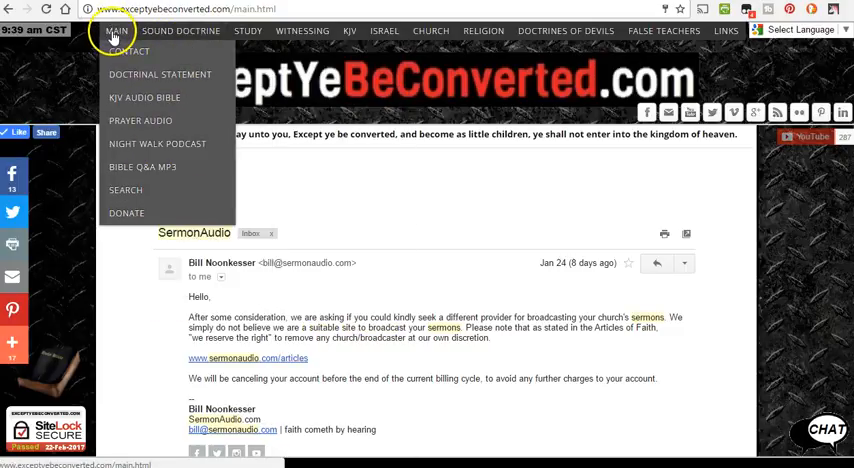
pyautogui.moveTo(144, 96)
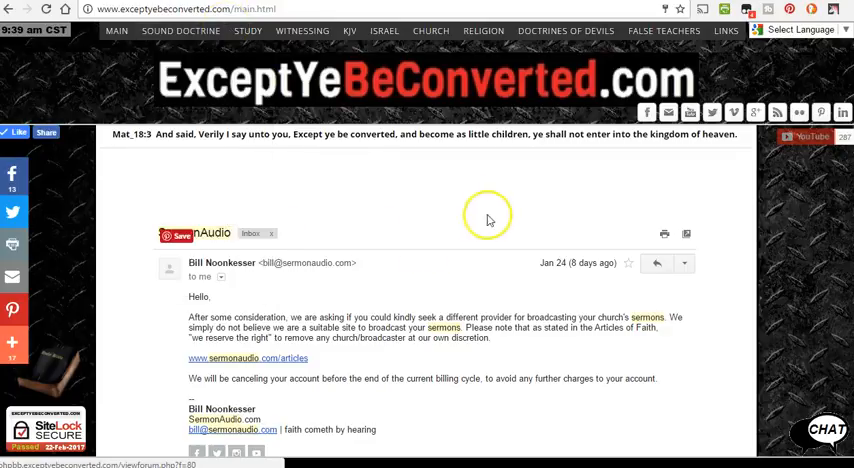
pyautogui.moveTo(656, 268)
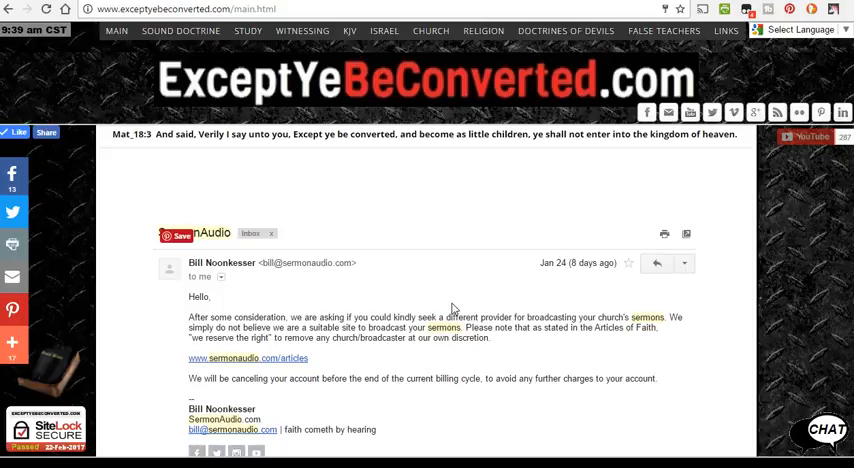
pyautogui.click(180, 30)
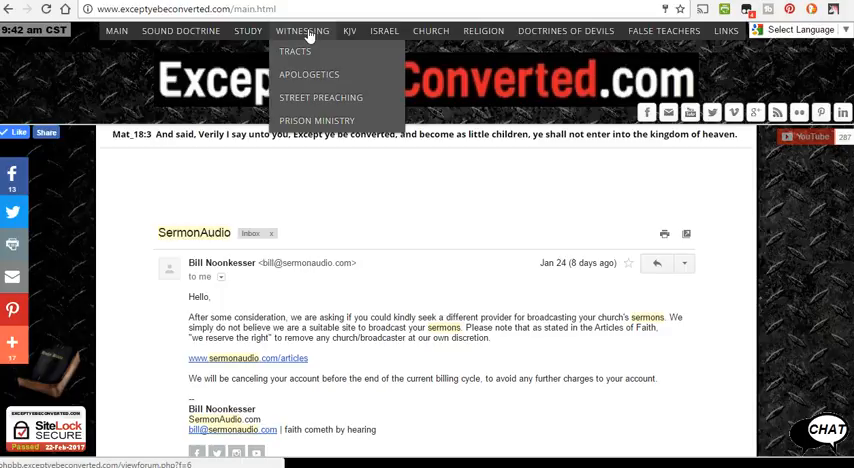
# Step: Reach the Prison Ministry forum on KJV Forum from the Witnessing menu
pyautogui.click(180, 30)
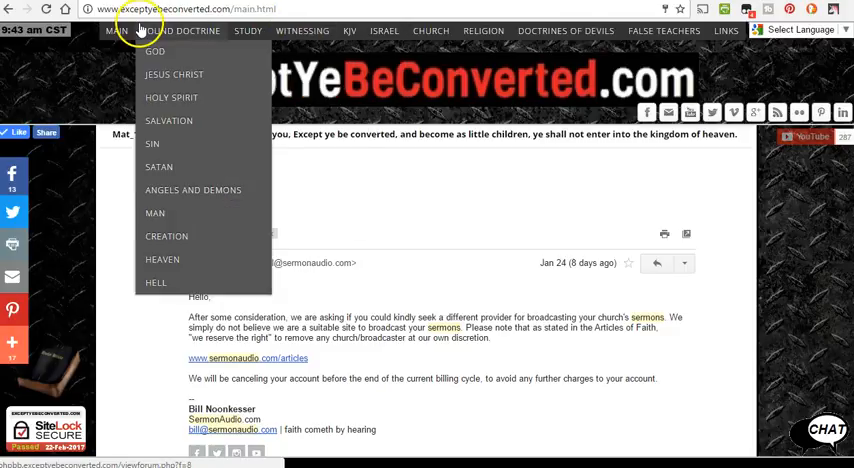
pyautogui.click(302, 30)
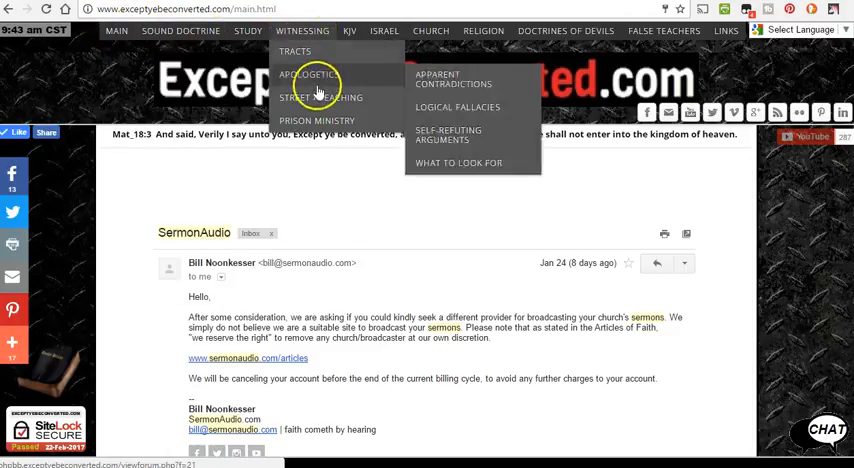
pyautogui.click(308, 74)
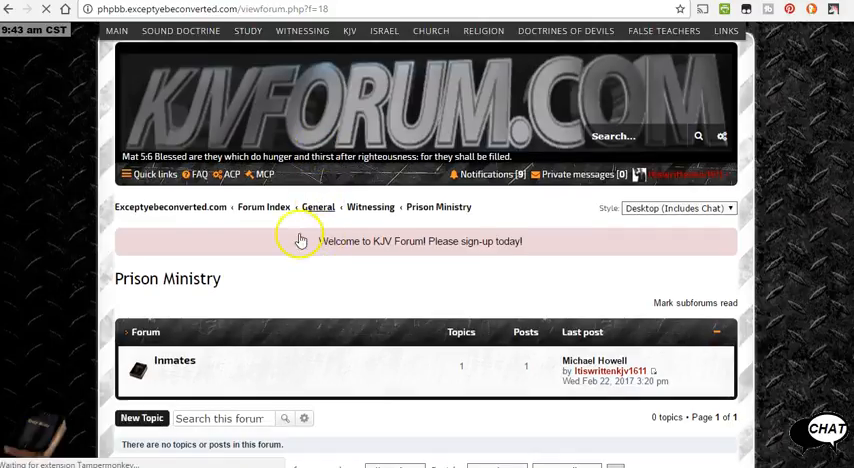
pyautogui.moveTo(178, 364)
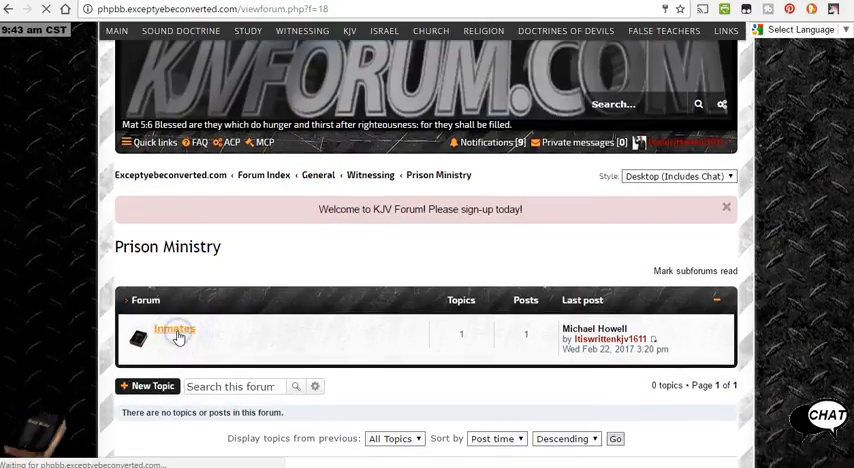
pyautogui.click(174, 328)
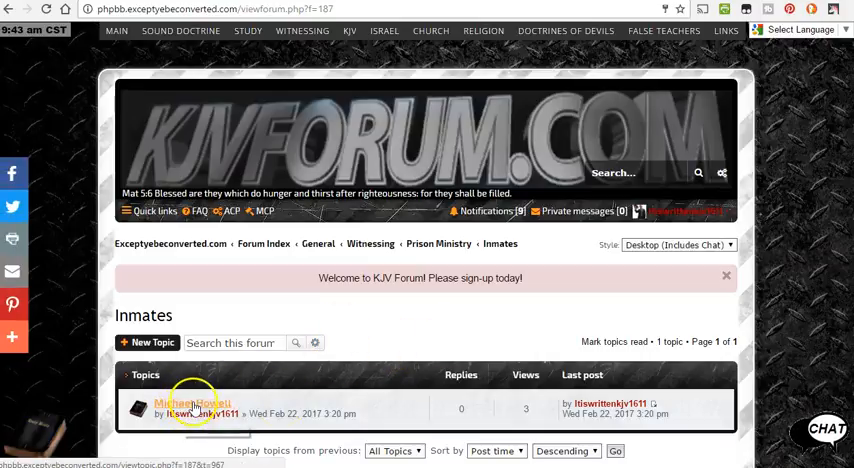
pyautogui.moveTo(184, 410)
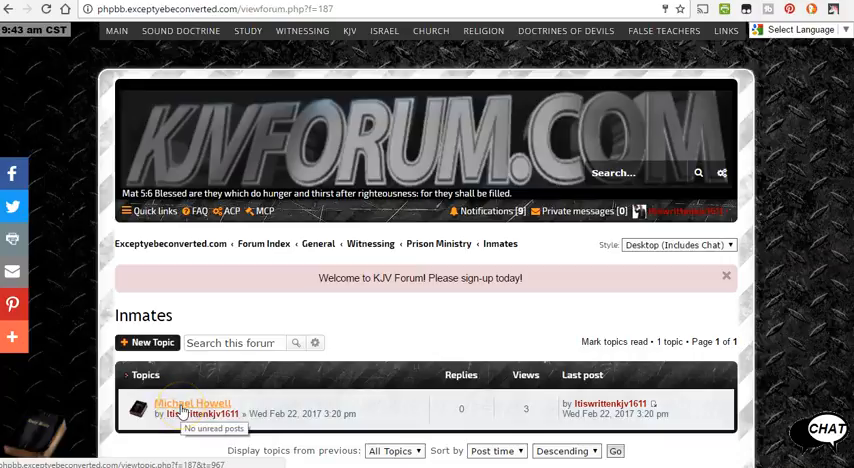
pyautogui.click(190, 404)
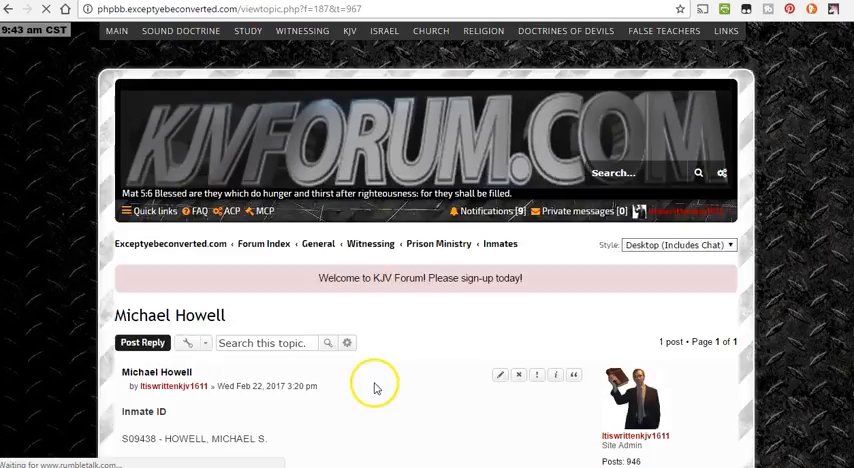
pyautogui.scroll(-3)
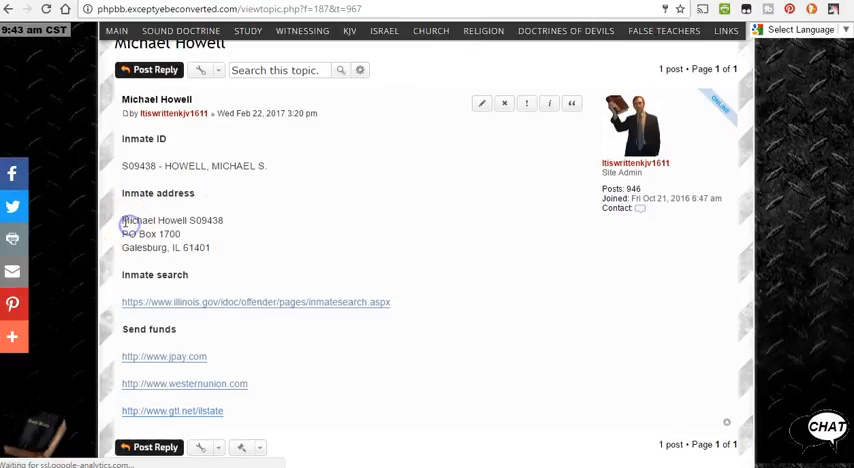
pyautogui.doubleClick(192, 248)
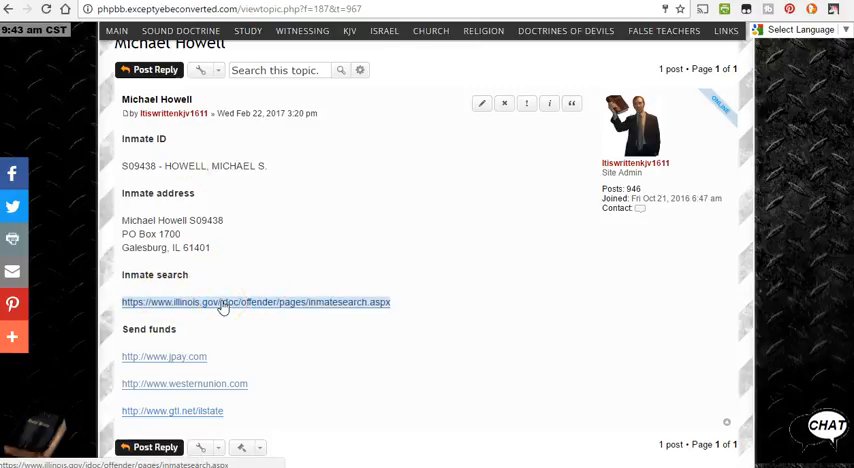
pyautogui.moveTo(236, 256)
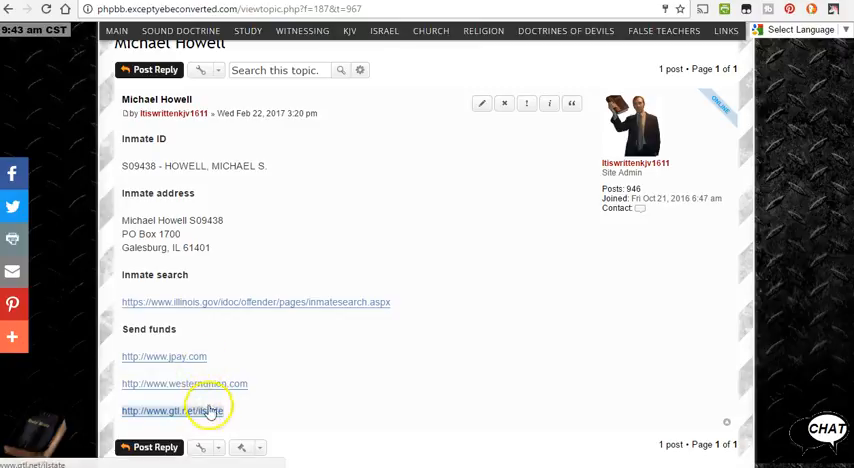
pyautogui.moveTo(244, 358)
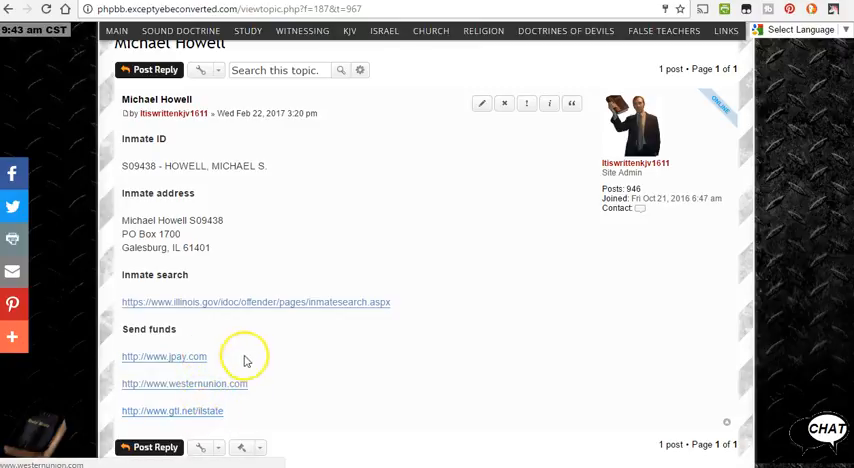
pyautogui.moveTo(304, 382)
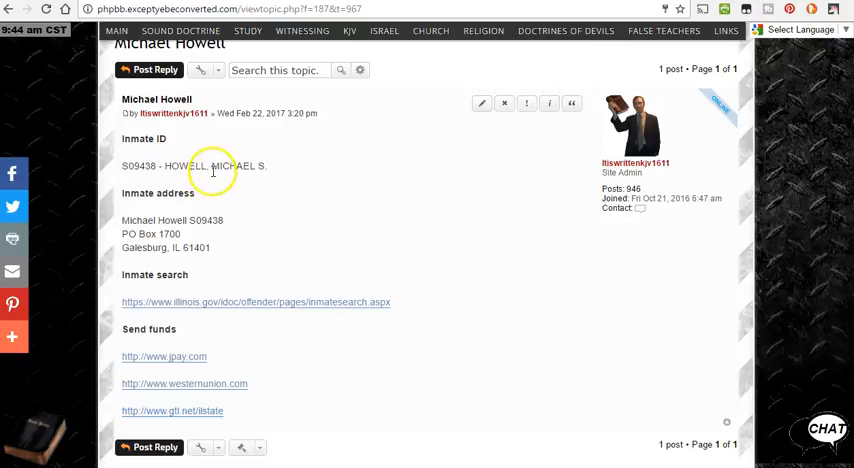
pyautogui.moveTo(302, 98)
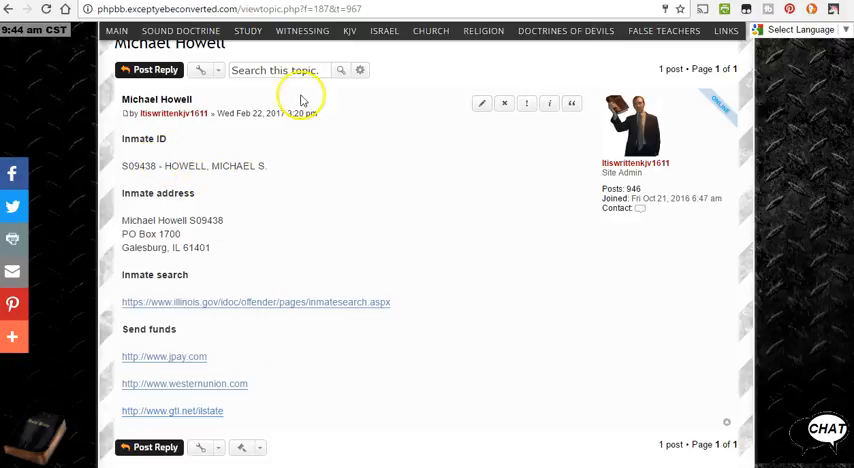
pyautogui.click(302, 30)
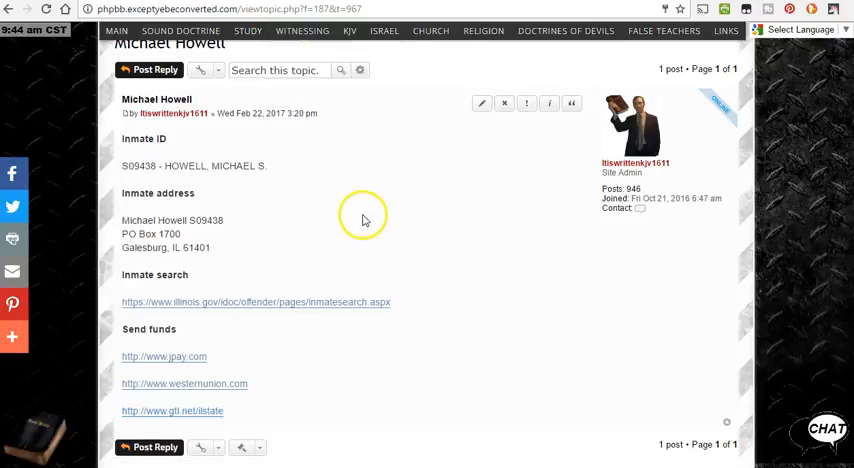
pyautogui.moveTo(368, 232)
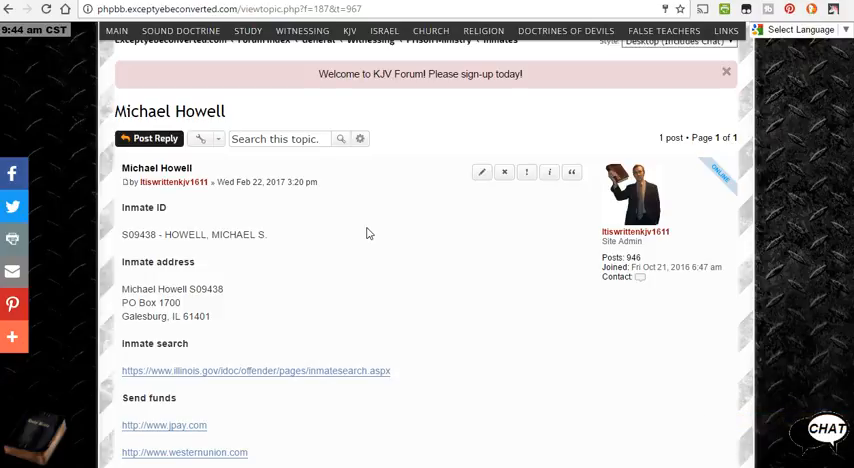
pyautogui.scroll(-3)
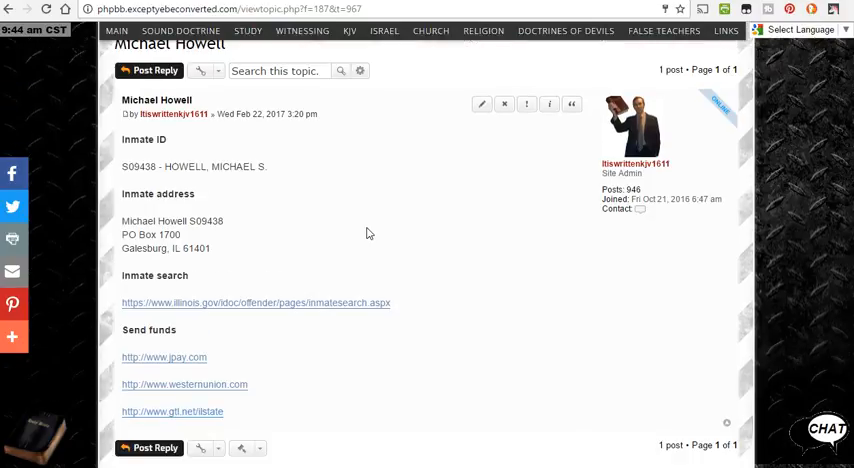